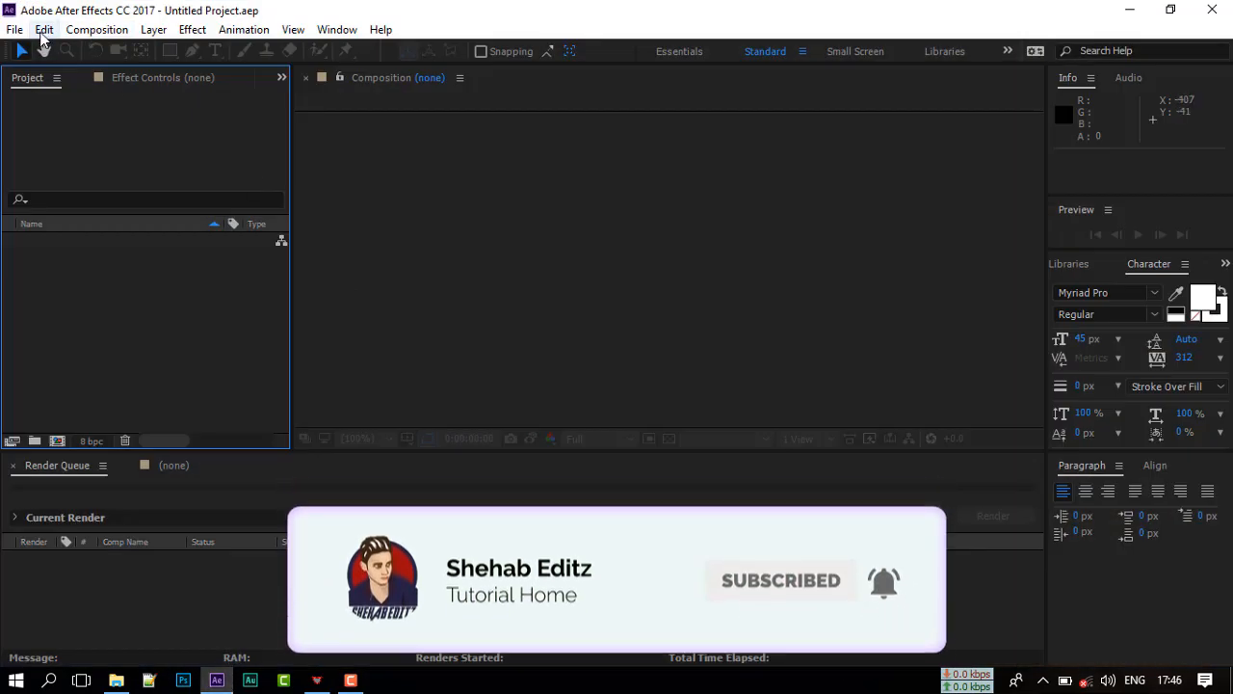
Import the Shehab Editz 2018 and Supower Logo images and the Transition Effects video from the Transition Logo Animation folder
left_click(14, 29)
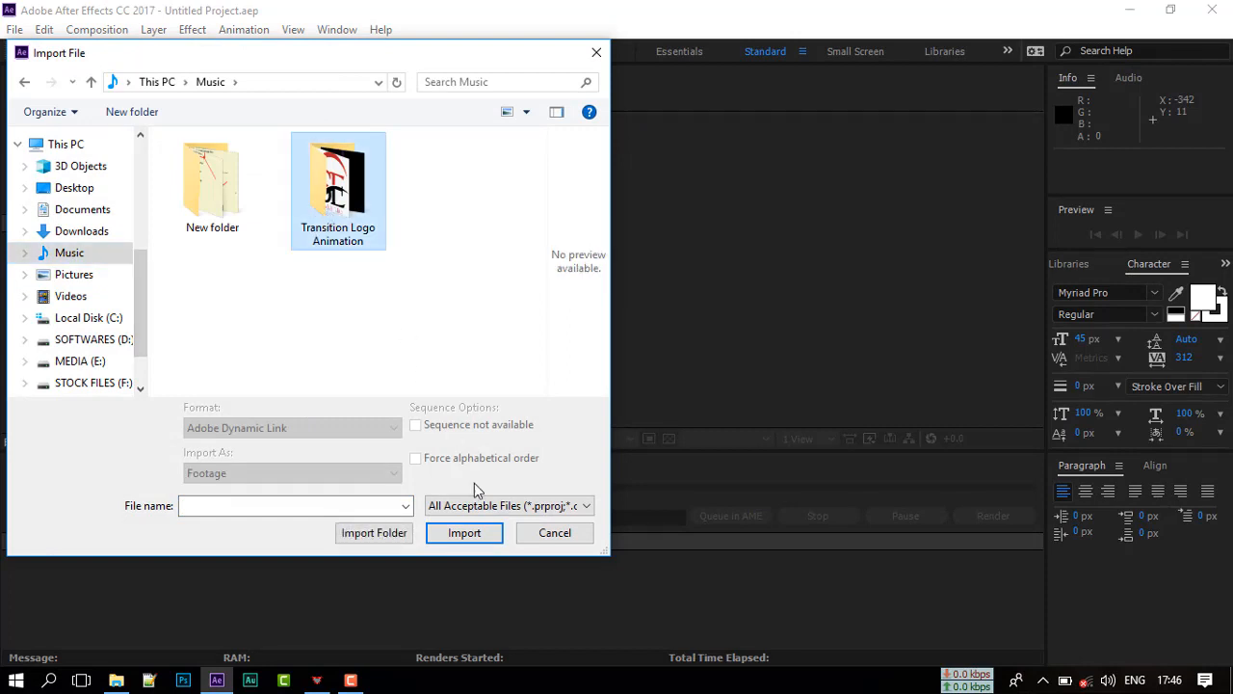
double_click(337, 178)
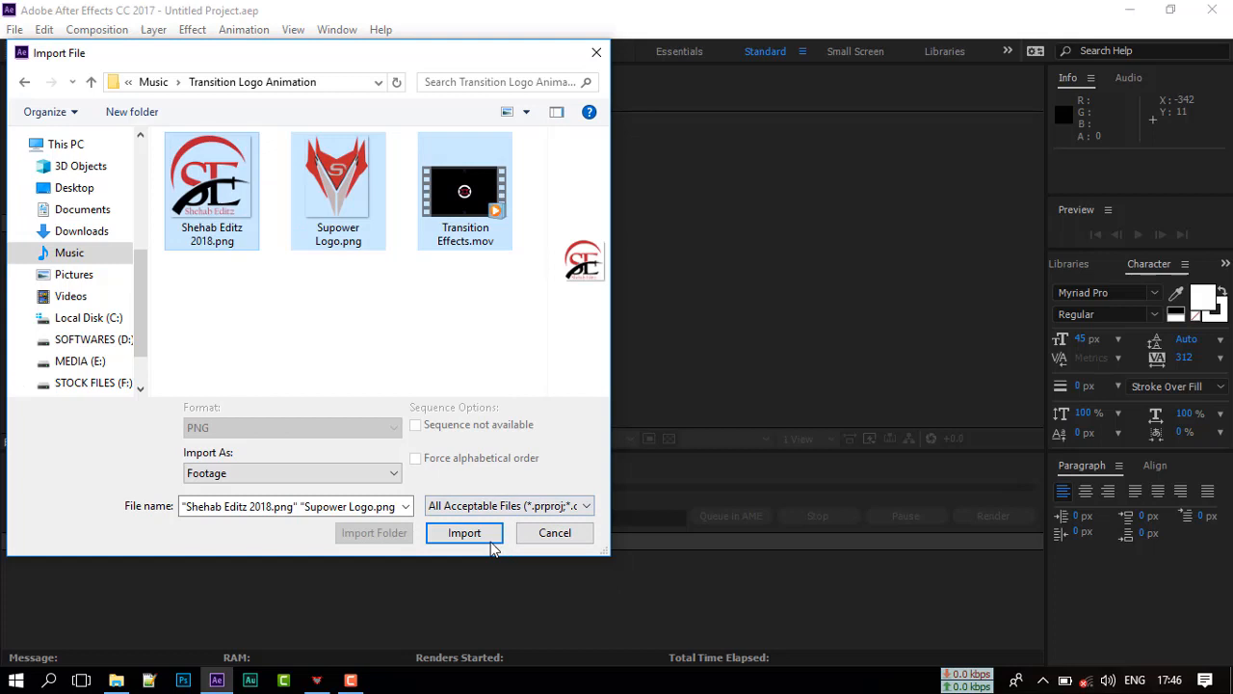
left_click(464, 532)
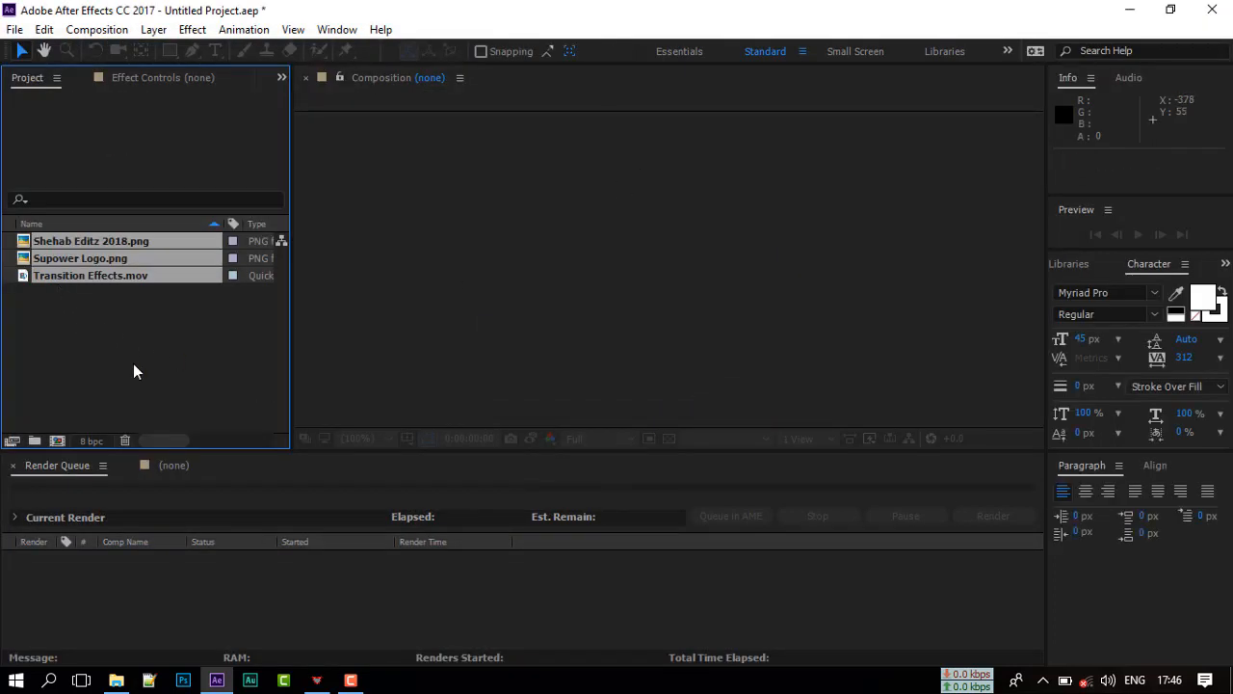
Create a project folder named Files and move the three imported footage items into it
left_click(34, 440)
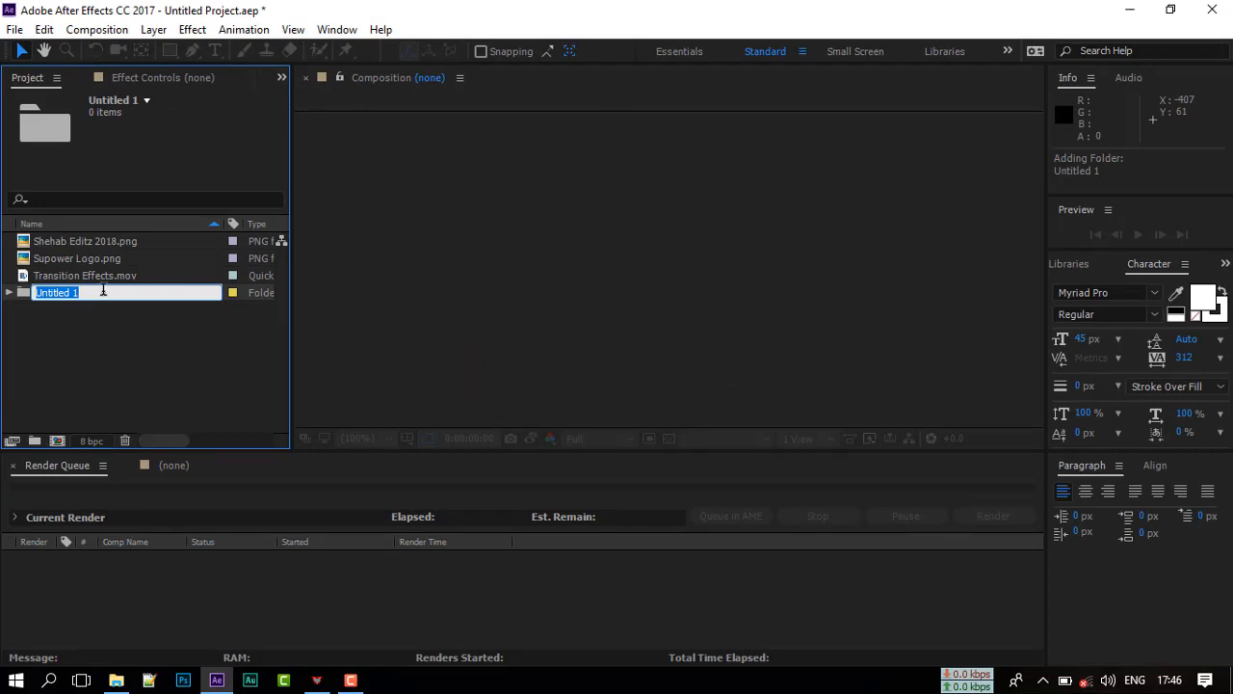
type("Files")
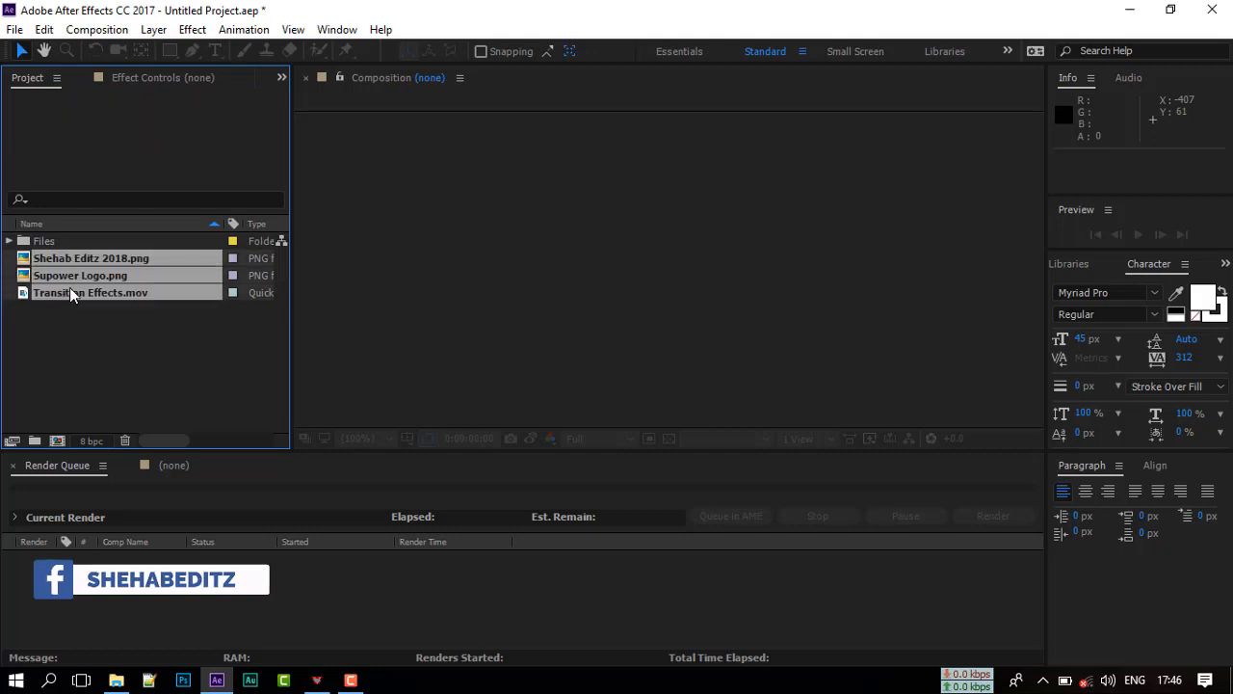
left_click(8, 241)
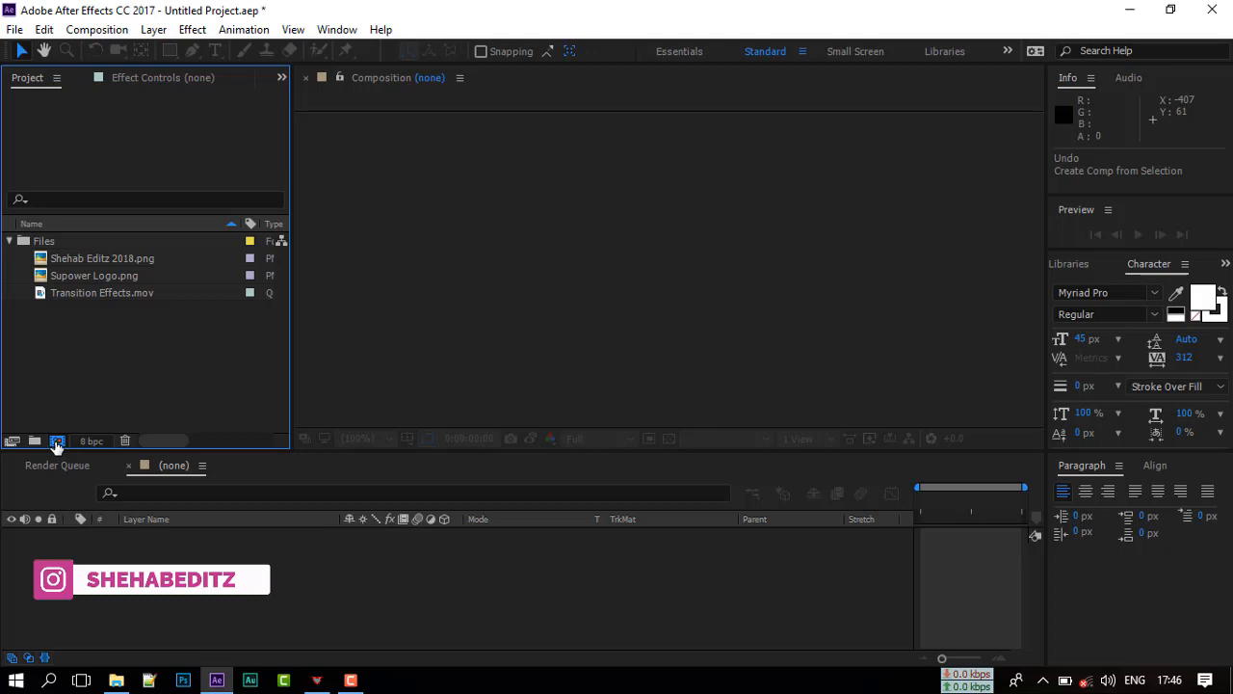
Create a 1920×1080 composition named Animation lasting 0:00:06:00
left_click(57, 440)
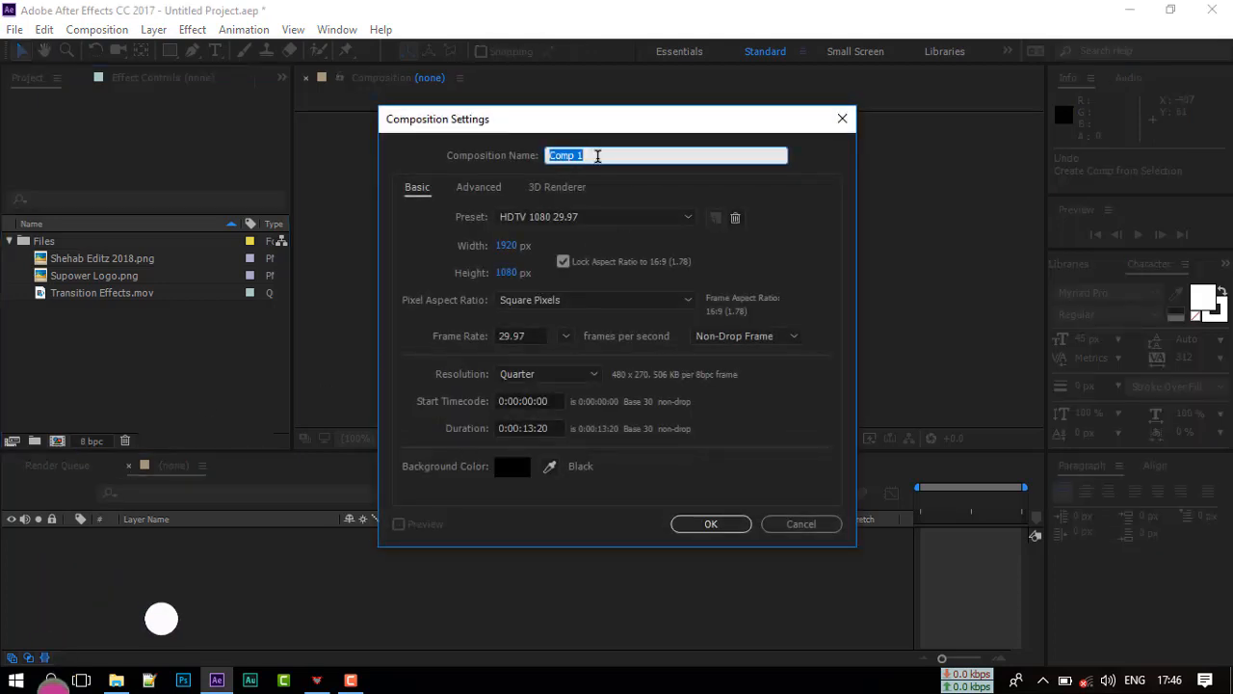
type("A")
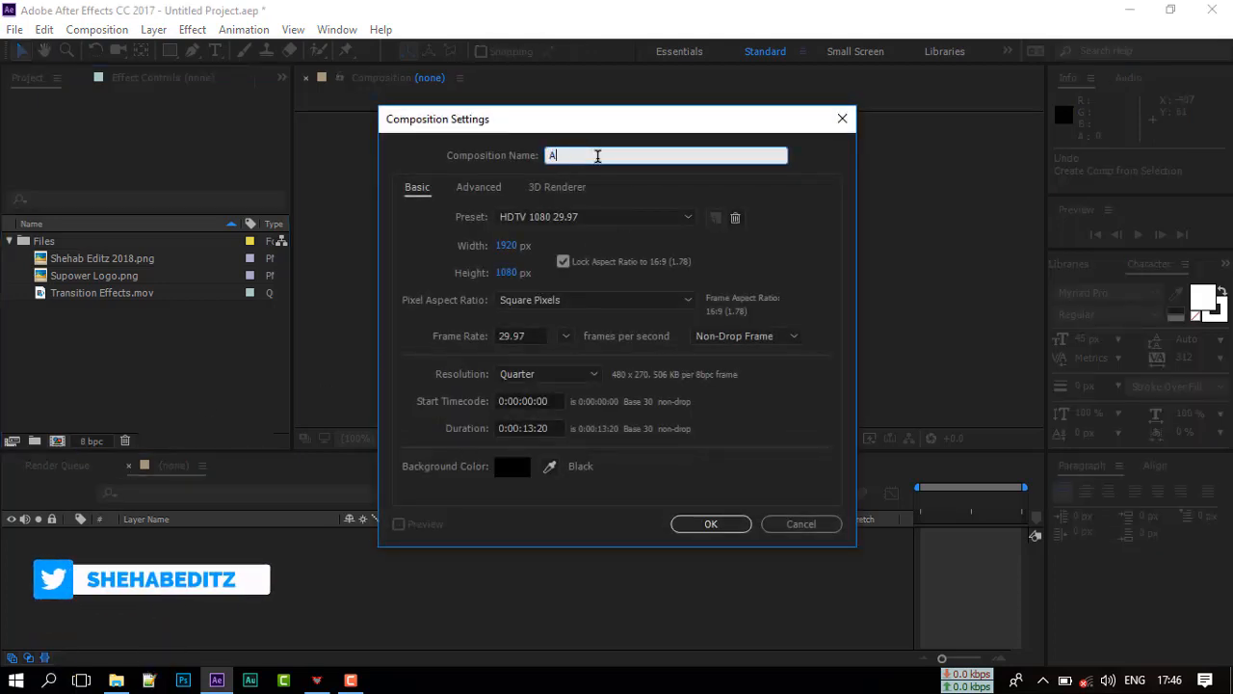
type("nimati")
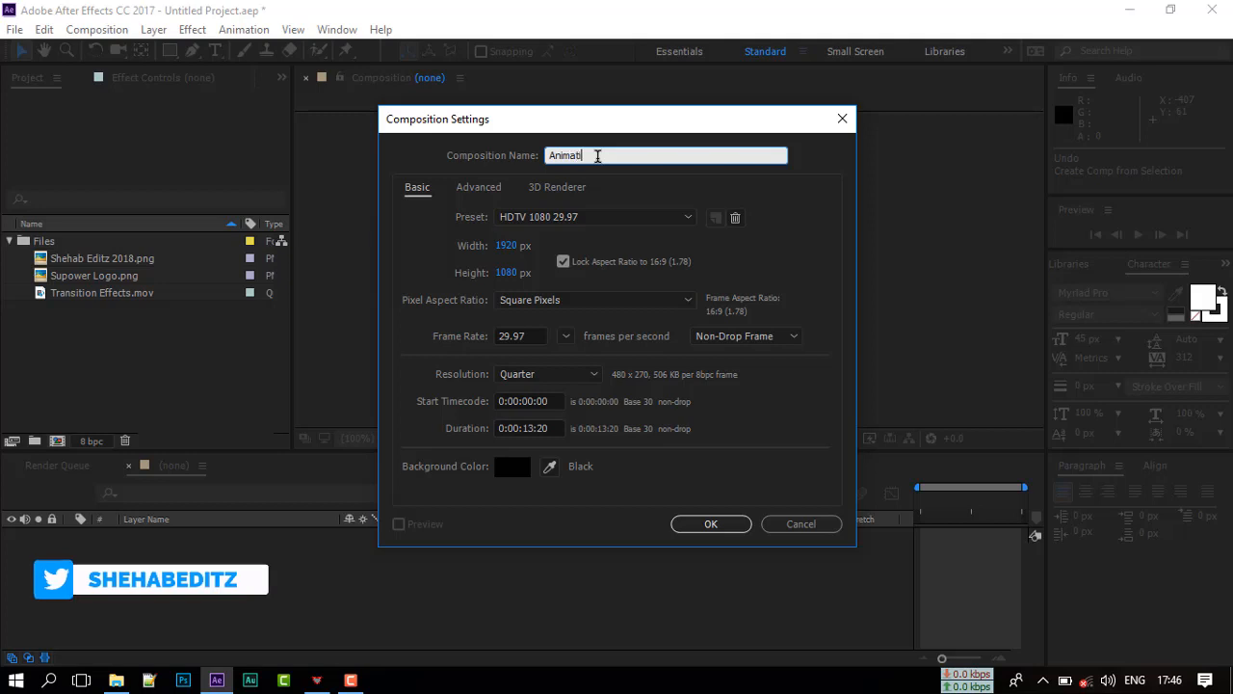
type("on")
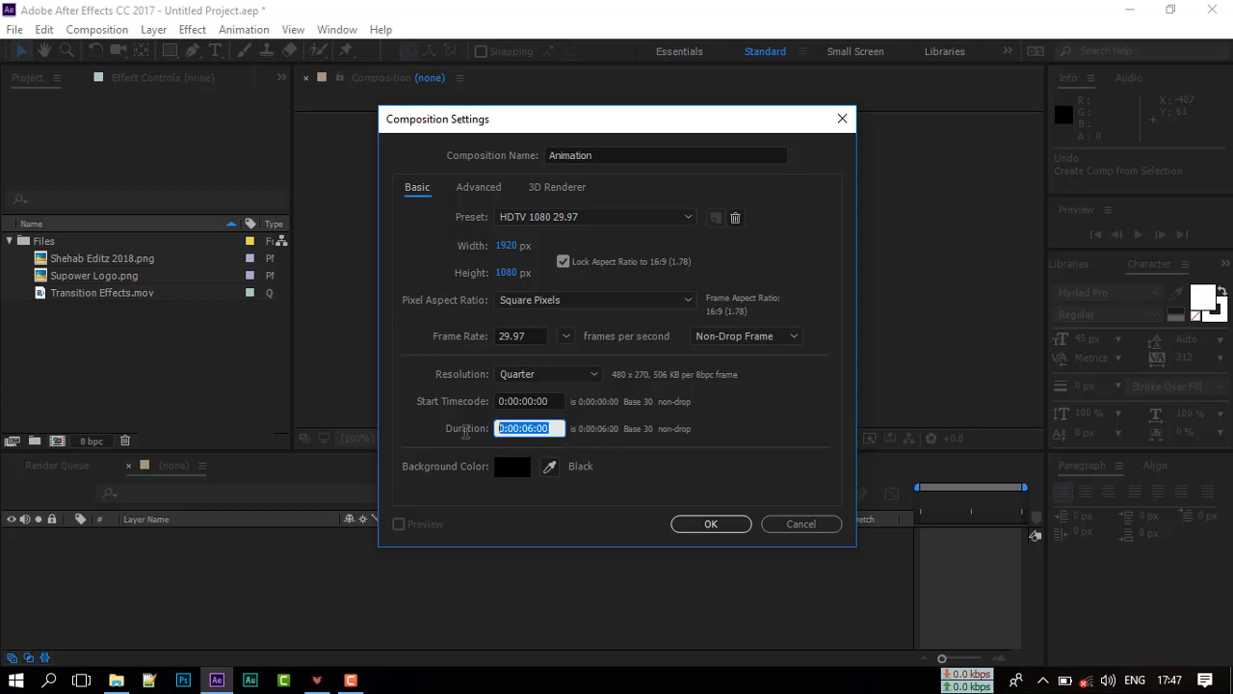
left_click(710, 523)
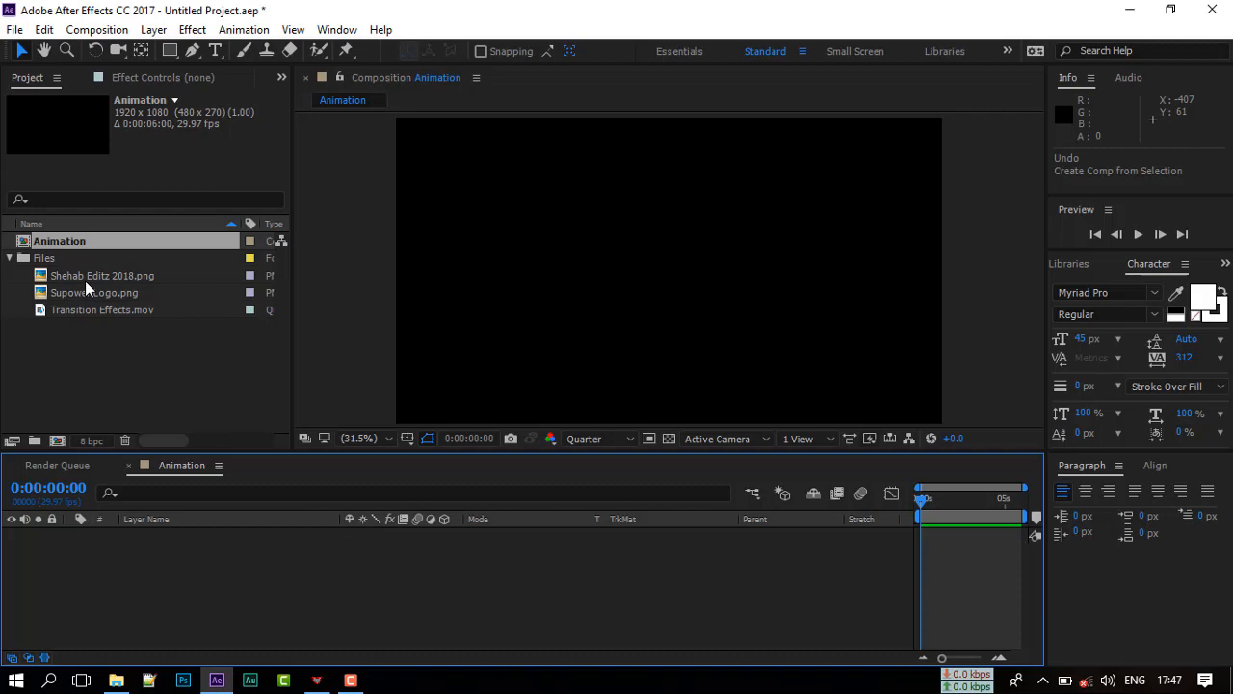
Layer Supower Logo.png over Transition Effects.mov in the timeline and set the logo's Scale to 12%
left_click(102, 309)
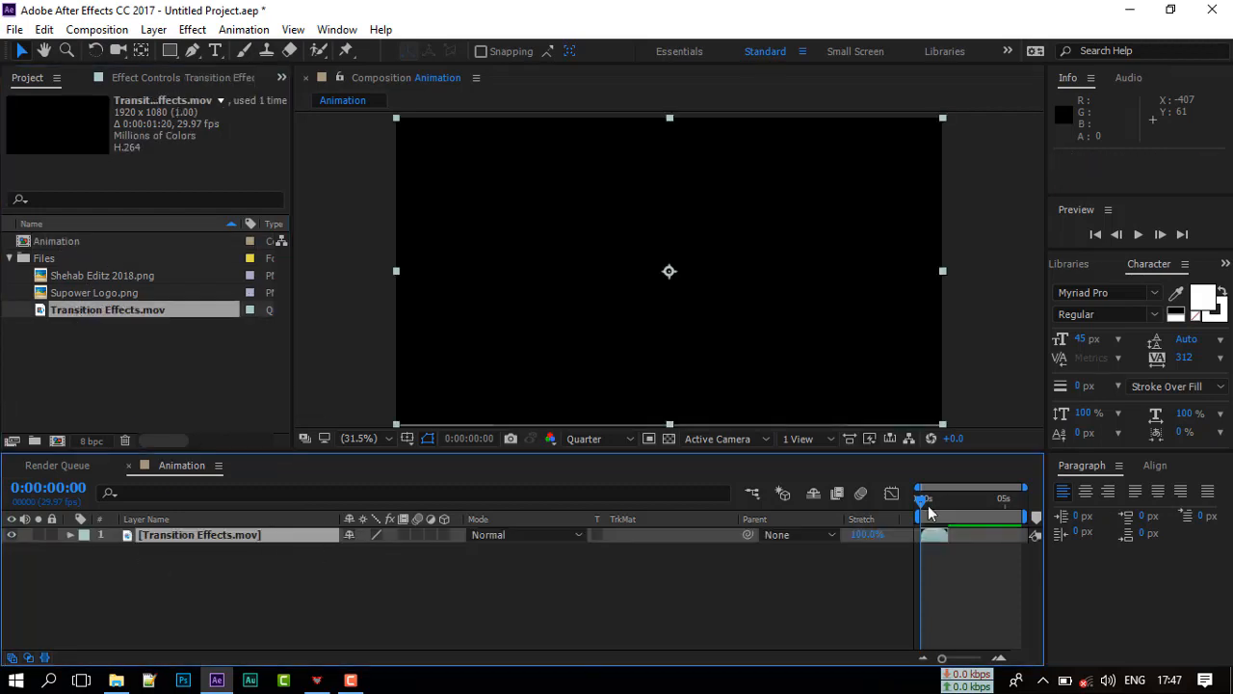
left_click_drag(923, 498, 936, 498)
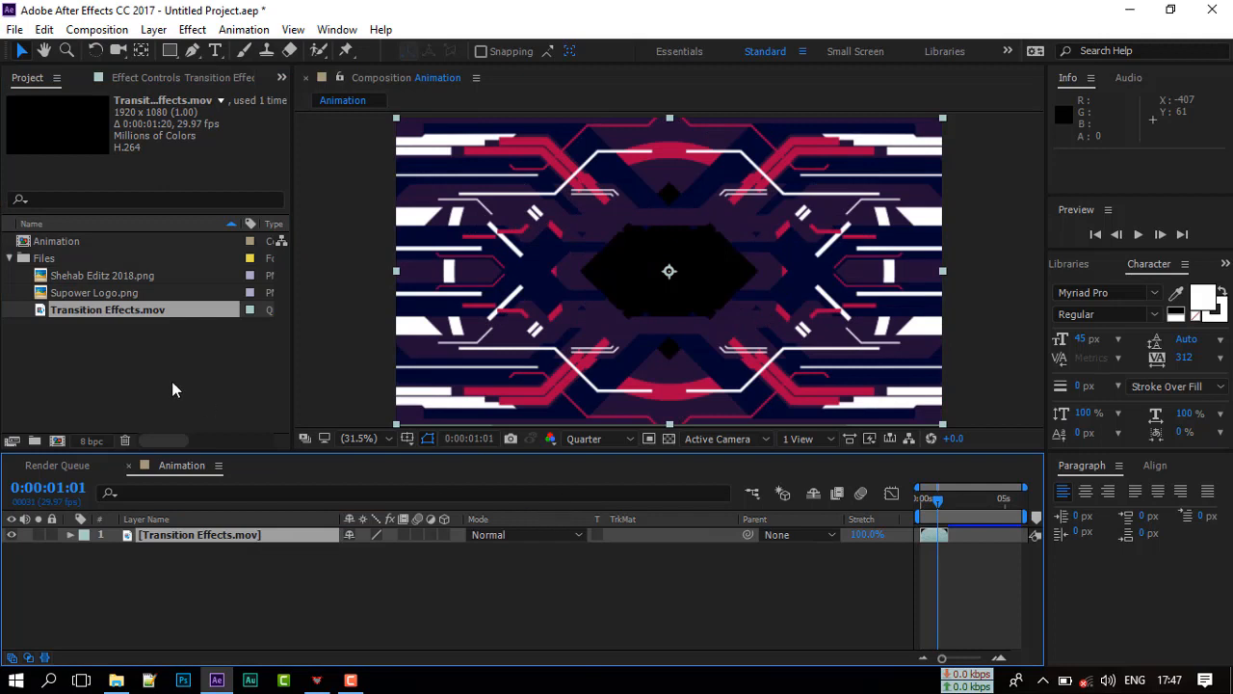
left_click(94, 292)
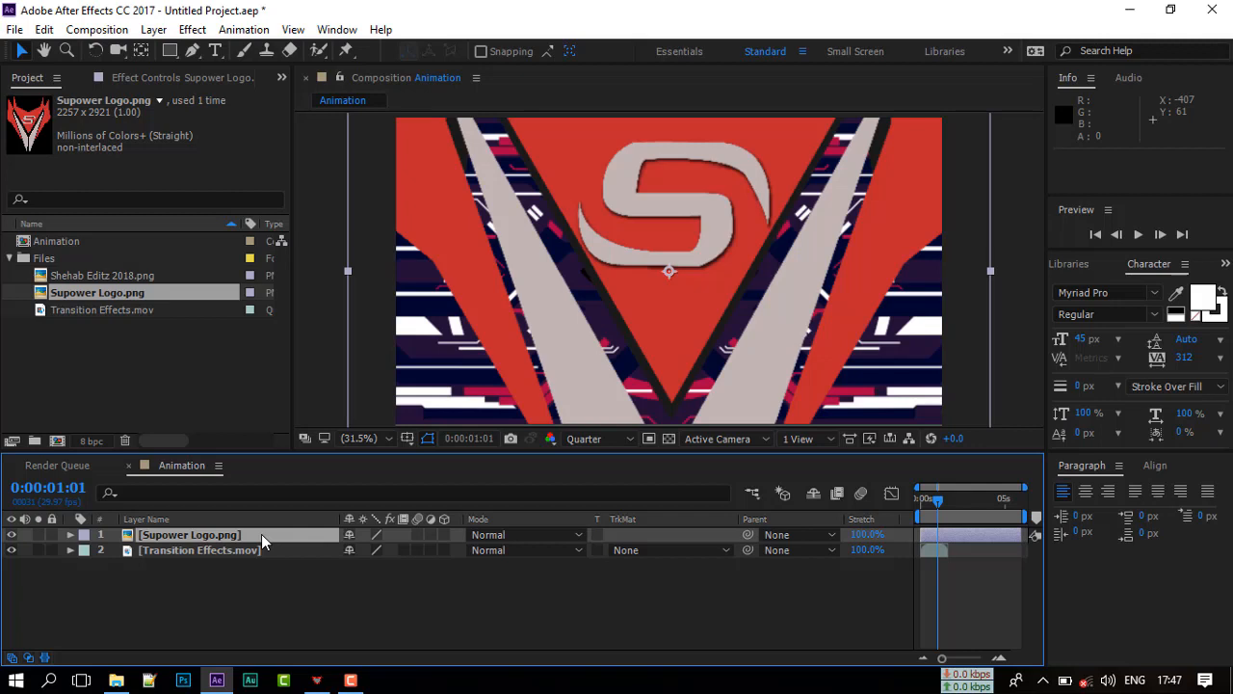
left_click(69, 535)
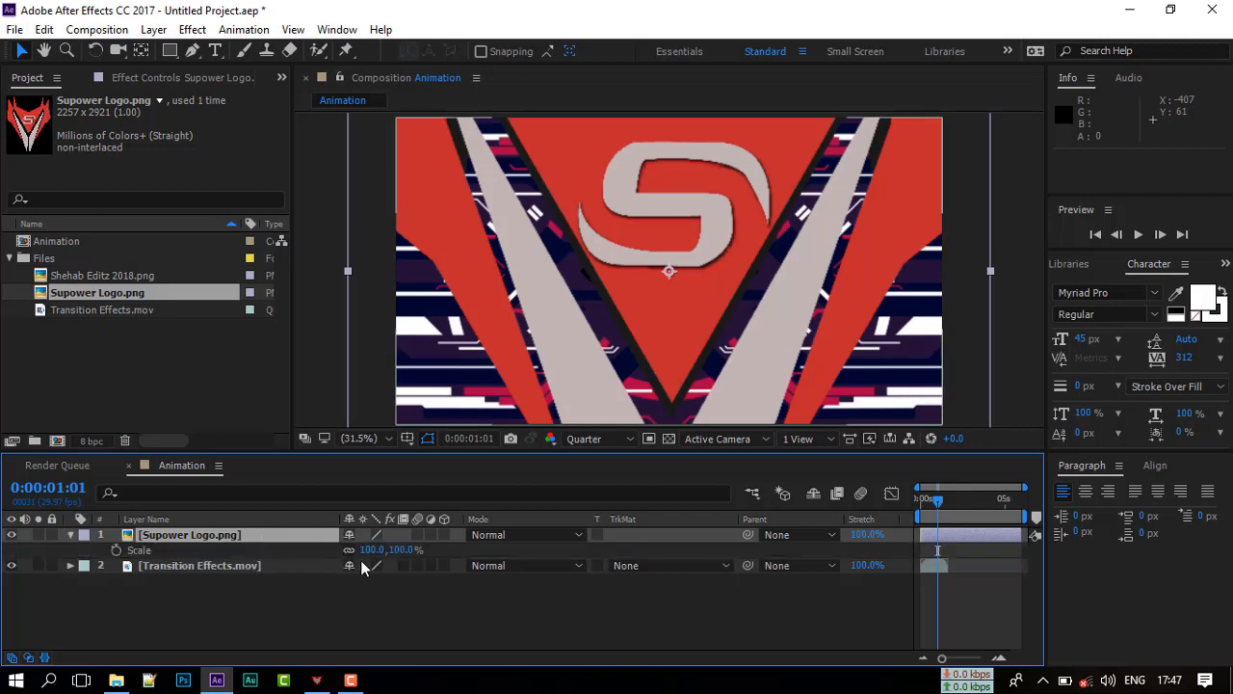
double_click(371, 549)
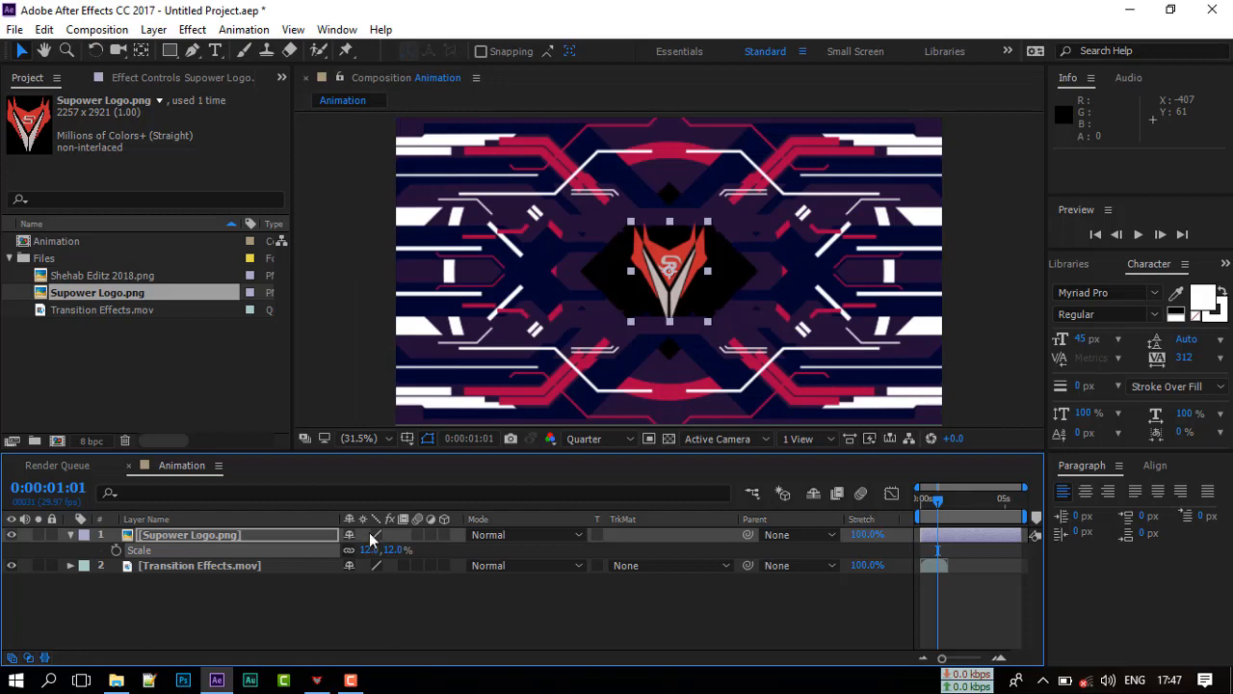
Pre-compose the logo layer as Logo with all attributes moved, starting it at 0:00:00:24
right_click(189, 535)
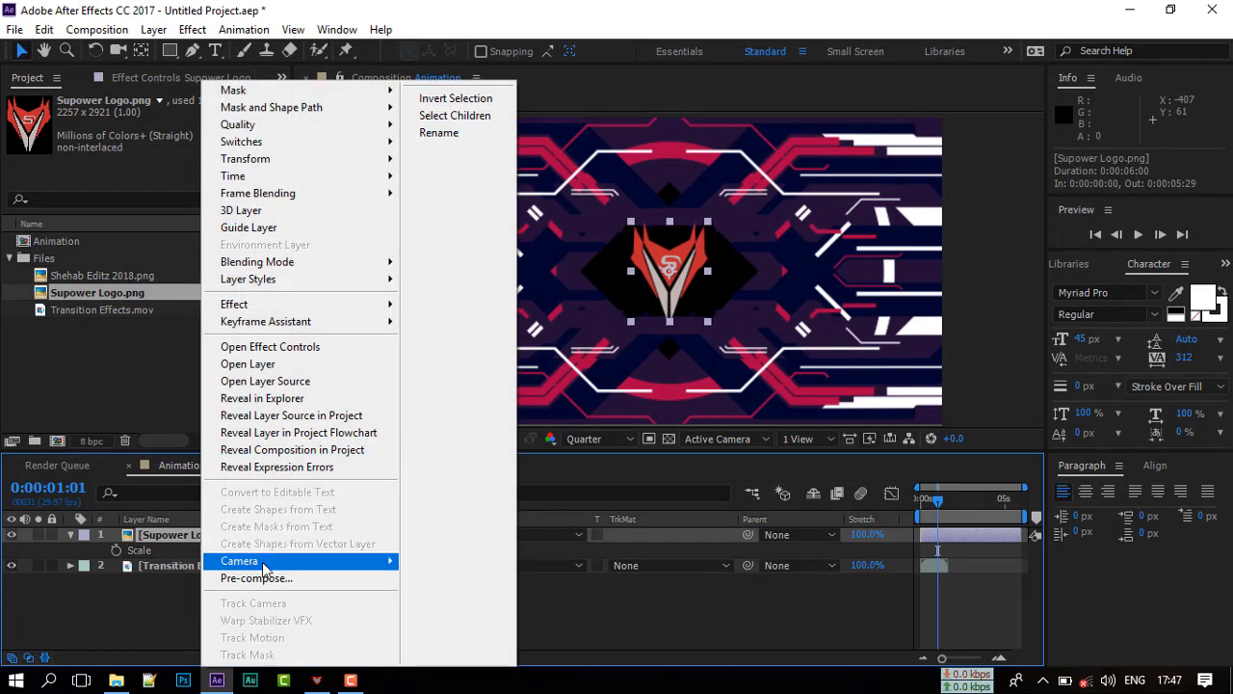
left_click(256, 577)
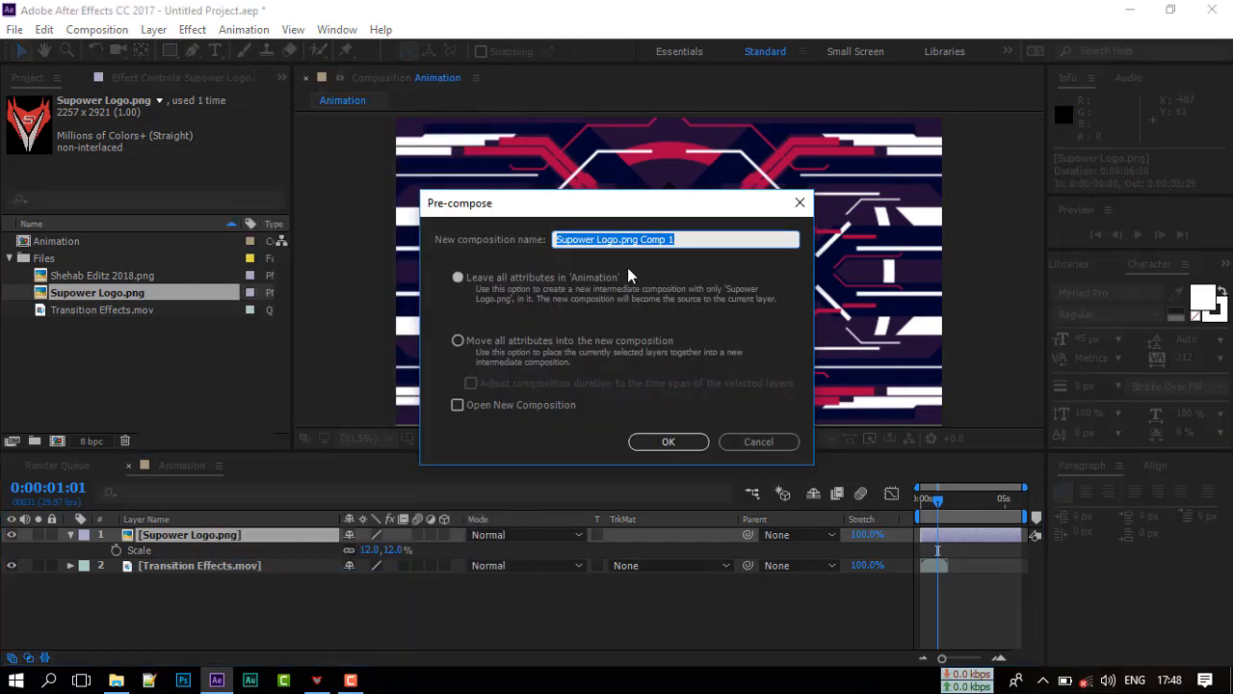
type("Logo")
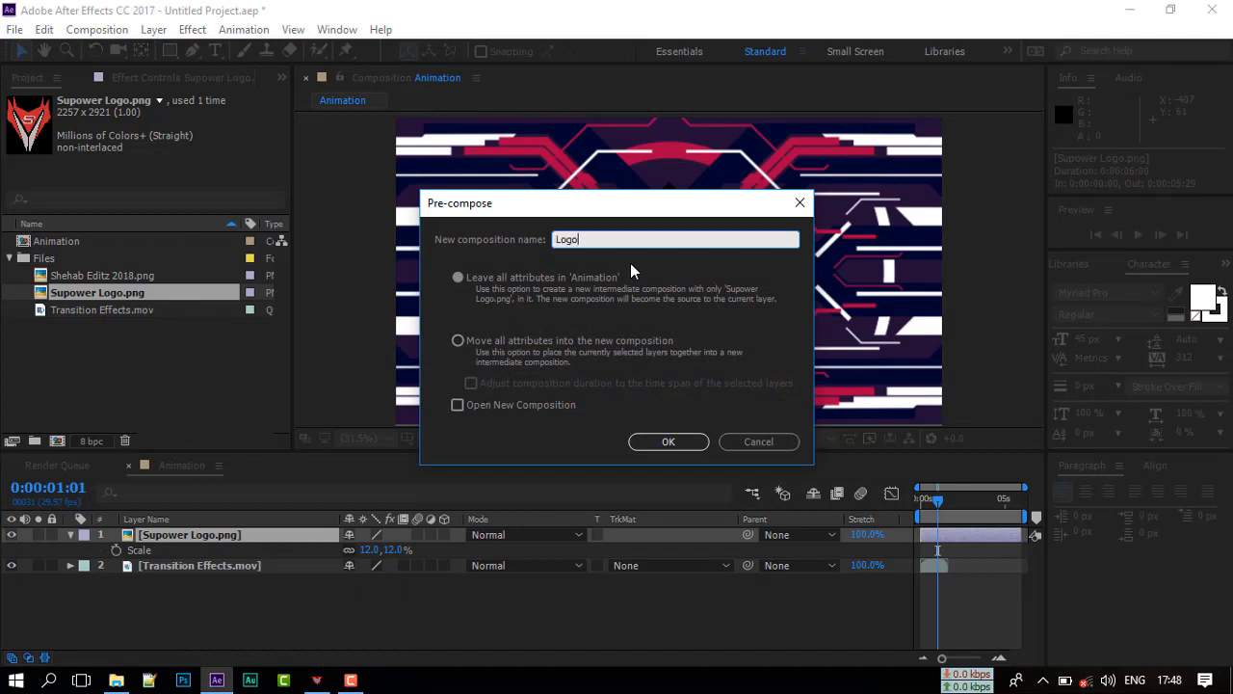
left_click(457, 340)
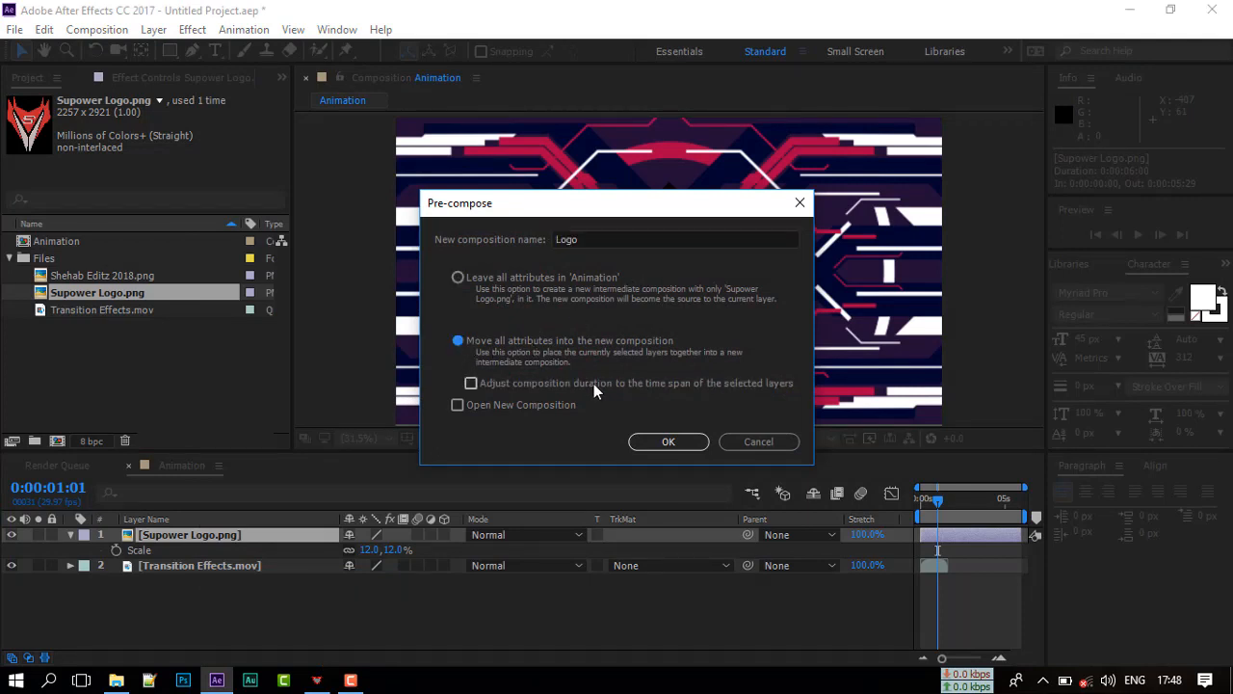
left_click(668, 441)
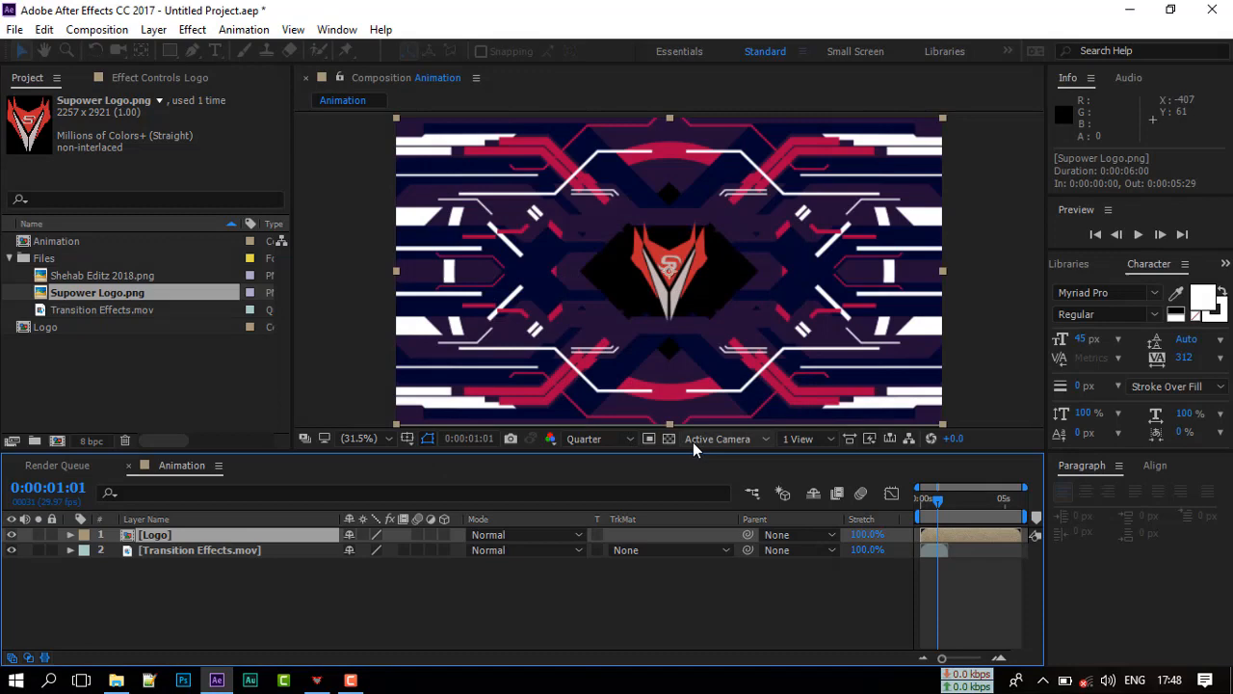
left_click_drag(937, 501, 925, 501)
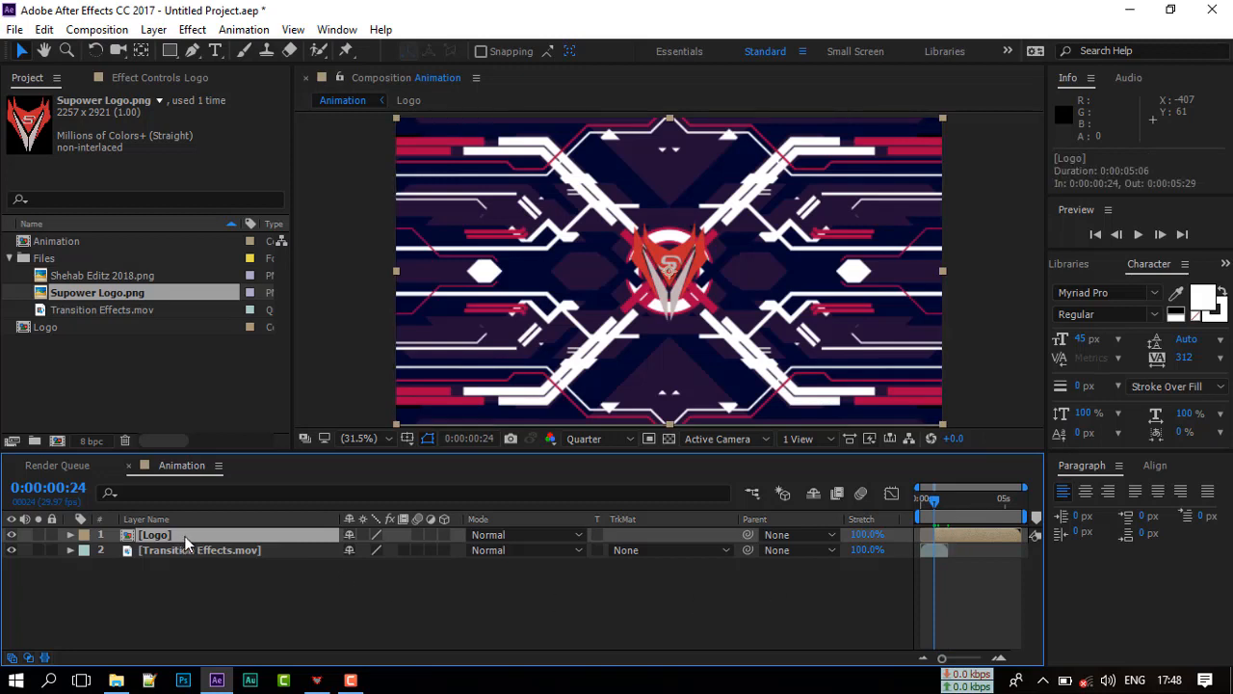
Keyframe the Logo layer's Opacity from 0% around 0:24 up to full, then scrub to check the fade-in
left_click(70, 534)
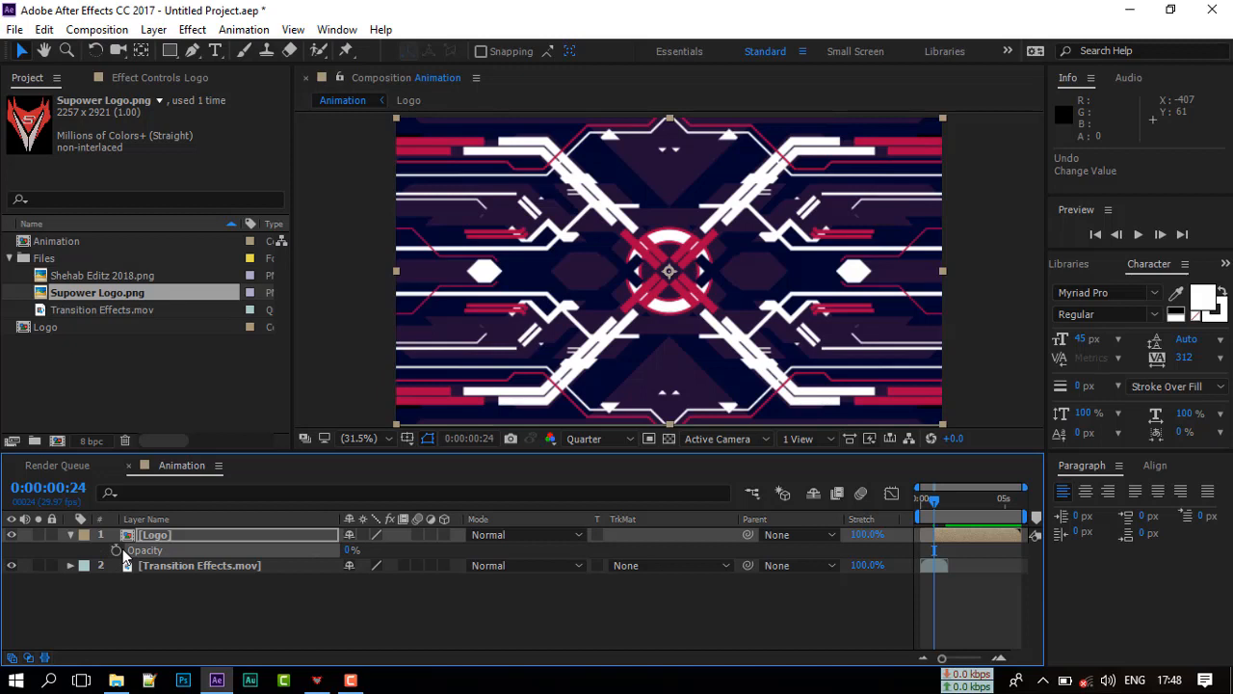
left_click(116, 549)
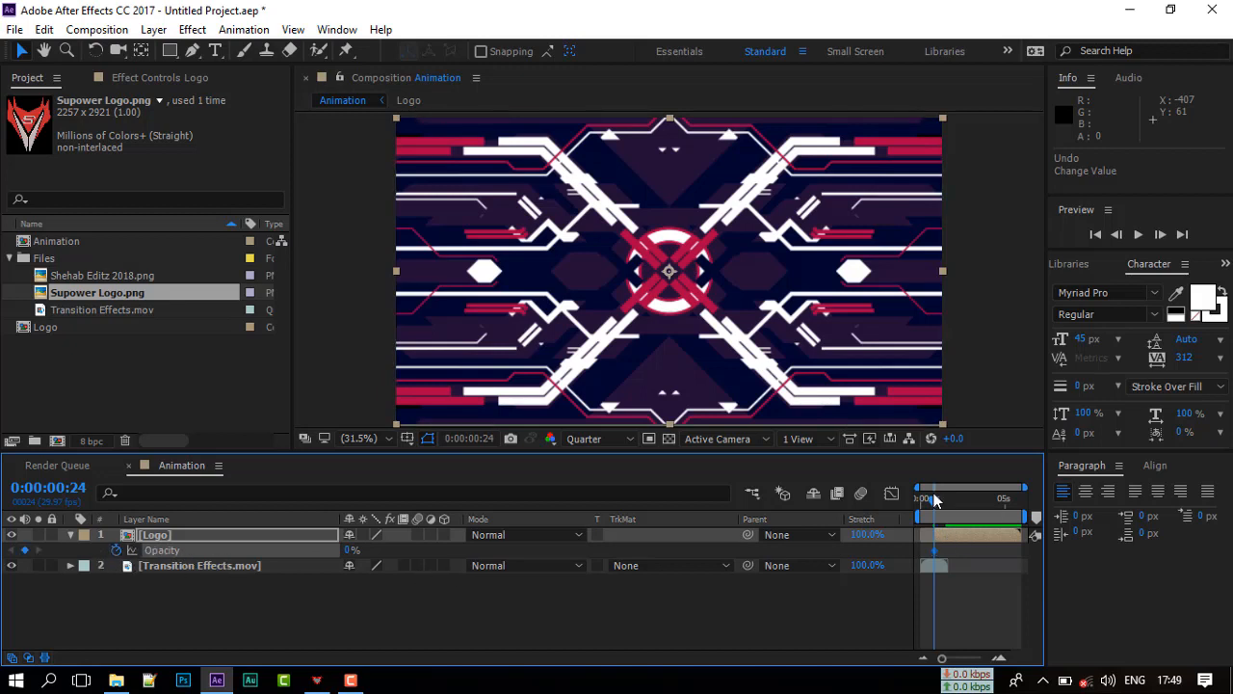
left_click_drag(934, 500, 947, 500)
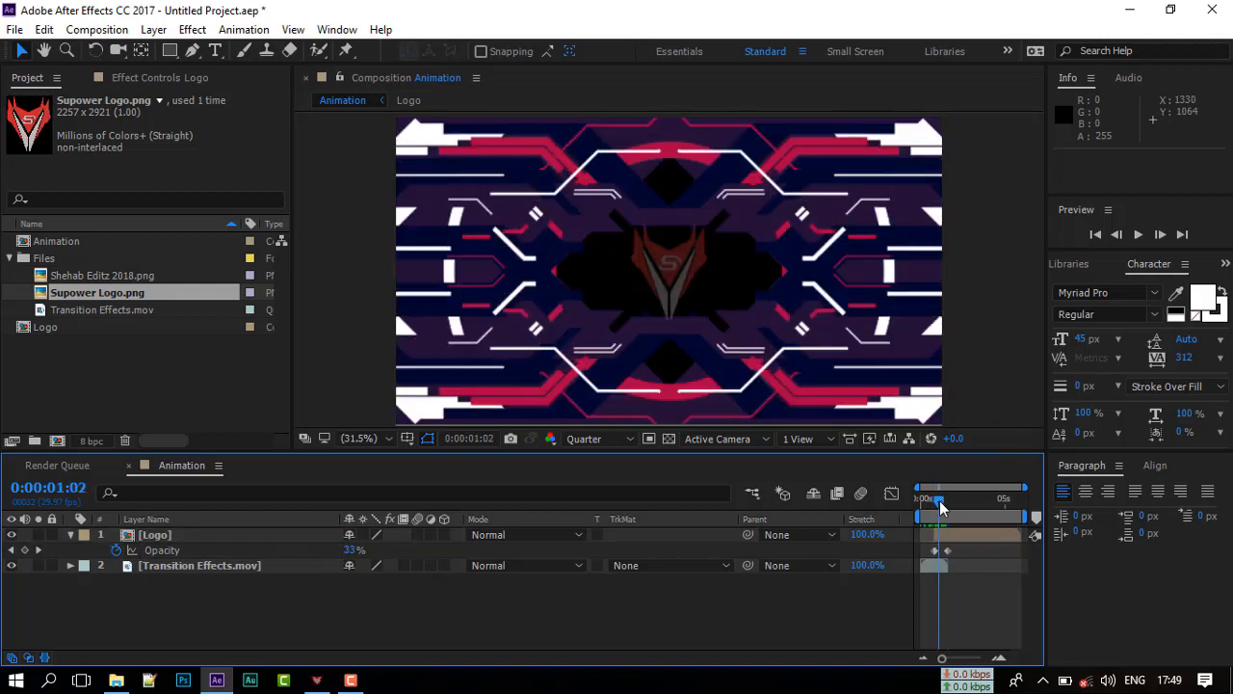
left_click_drag(940, 498, 922, 498)
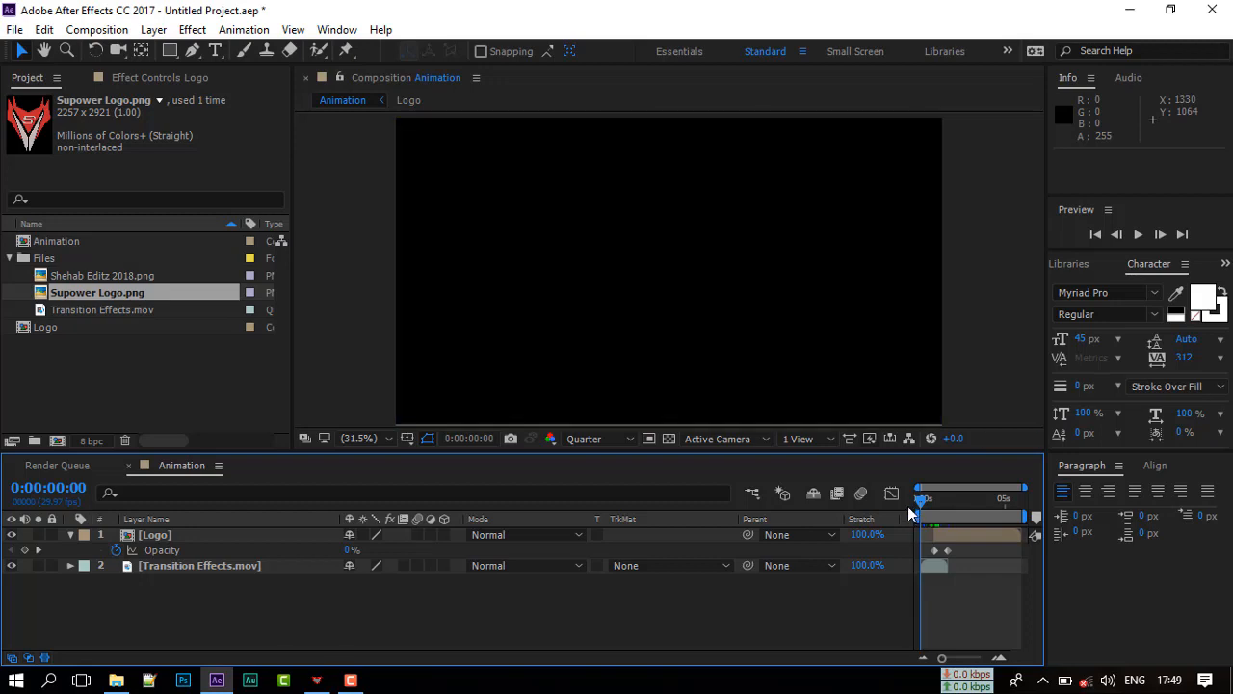
left_click_drag(922, 517, 937, 517)
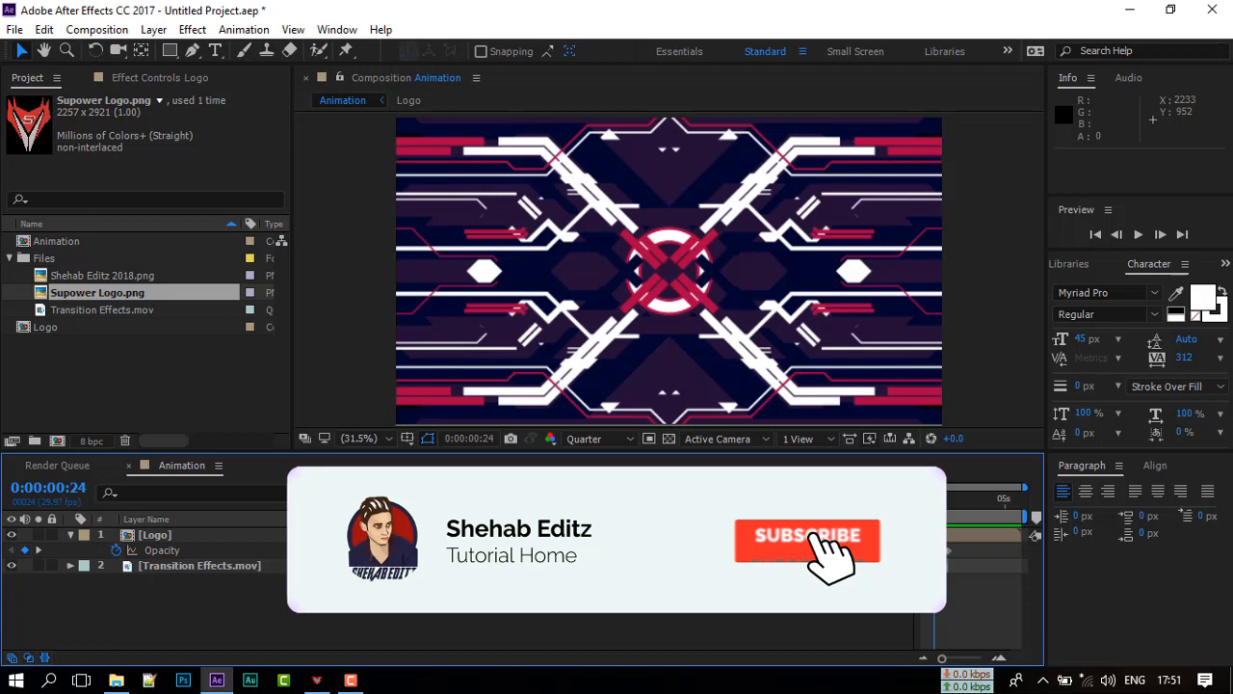
Keyframe the Logo layer's Scale from 0% to 100% and preview the grow-in
left_click(154, 534)
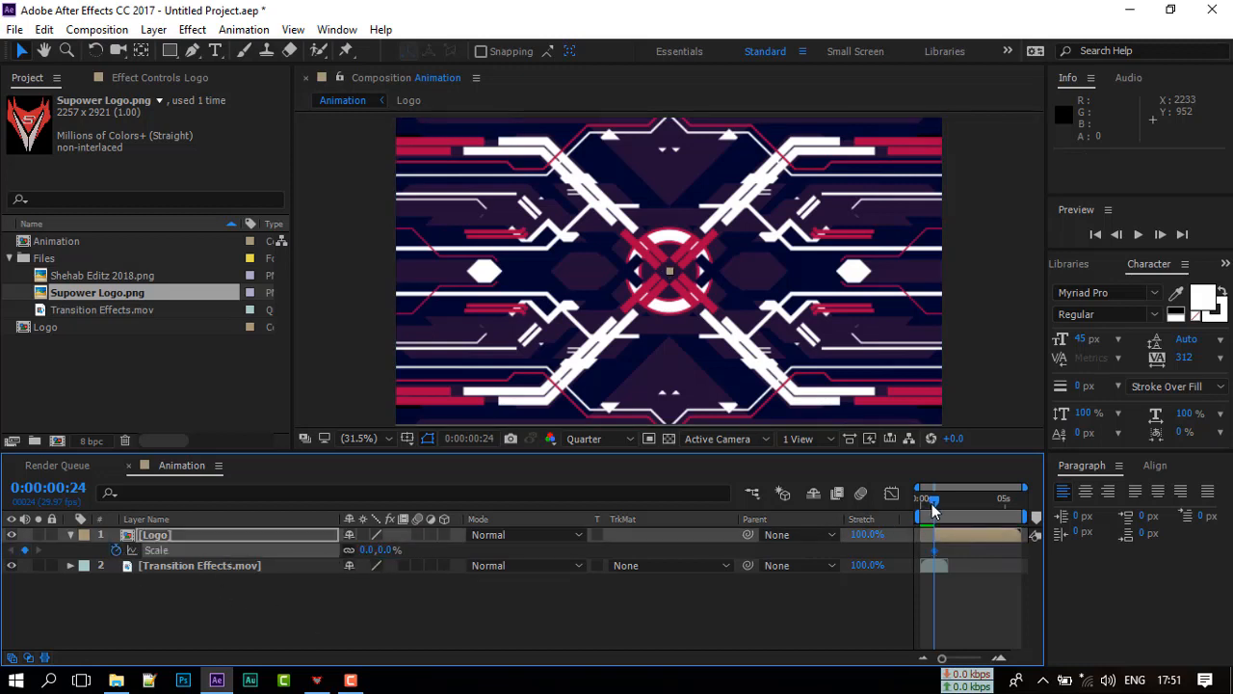
left_click_drag(933, 518, 944, 518)
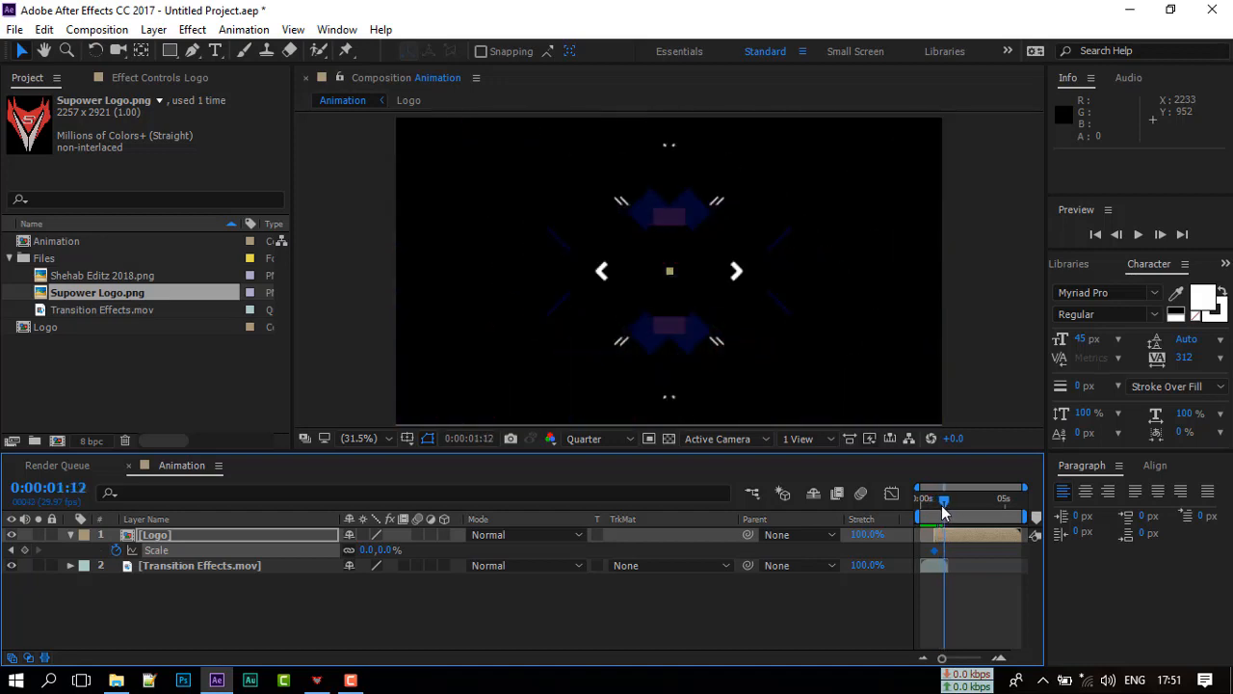
left_click_drag(942, 505, 947, 506)
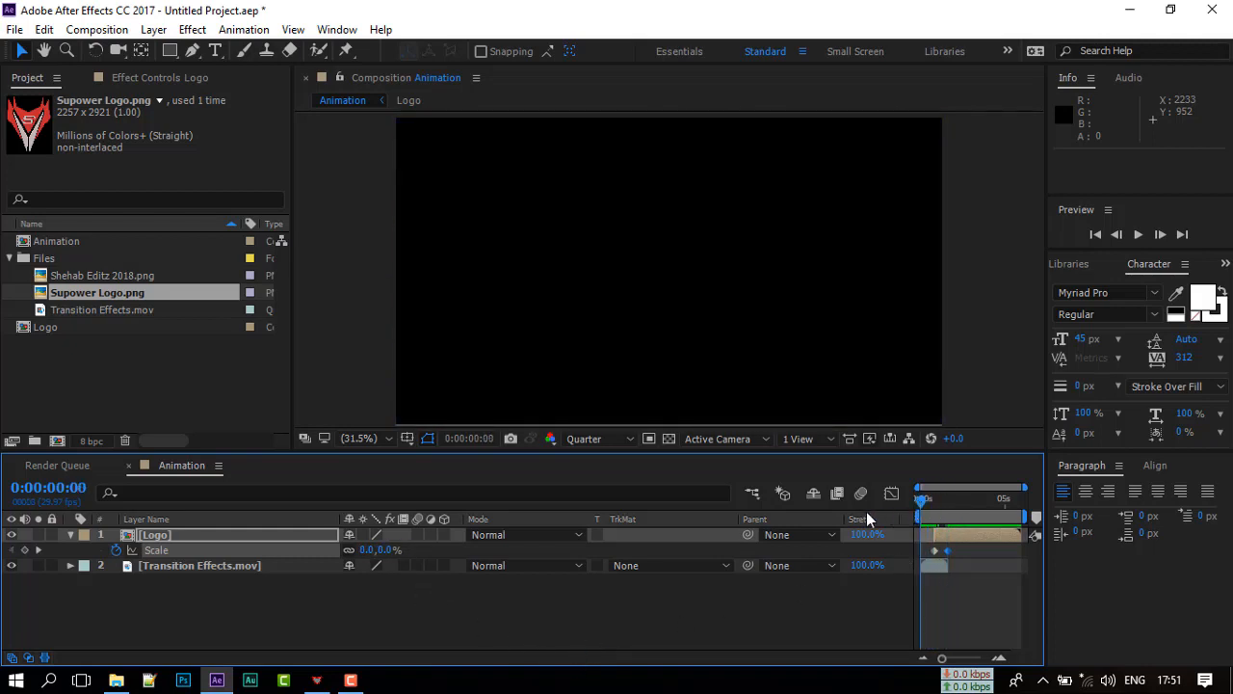
left_click(1138, 234)
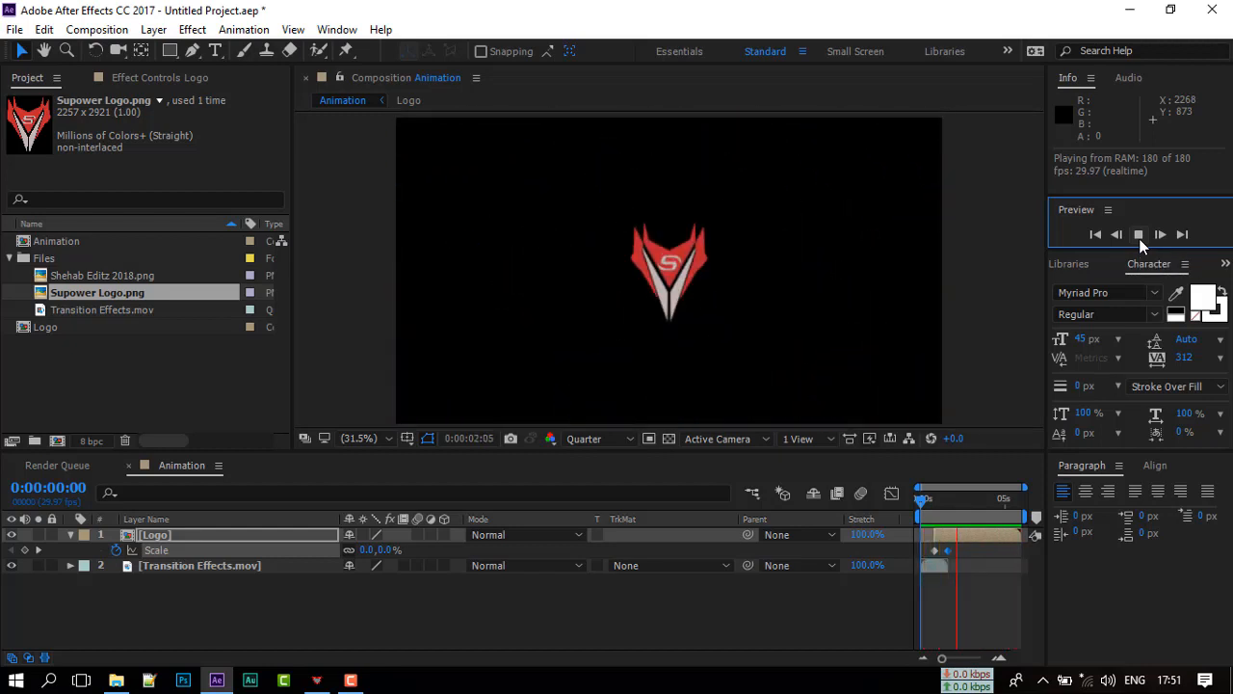
left_click(1138, 234)
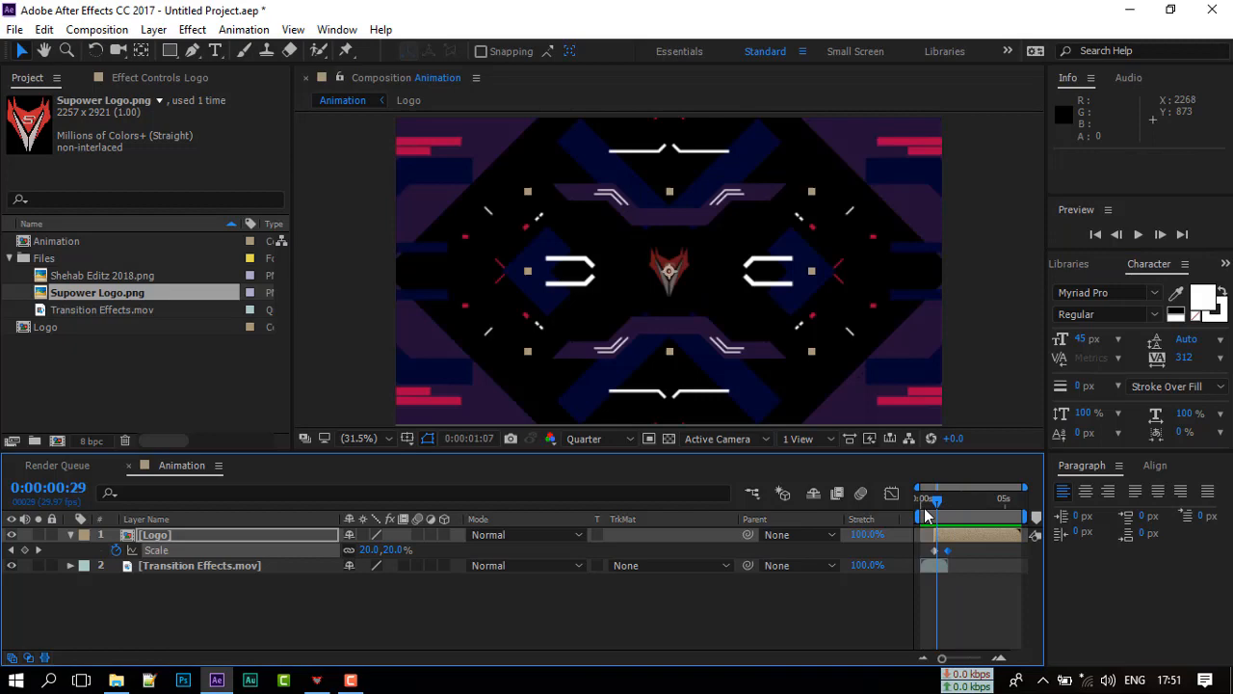
Scrub and replay the scale-up, then select the Transition Effects layer to duplicate it near the end
left_click_drag(935, 499, 949, 499)
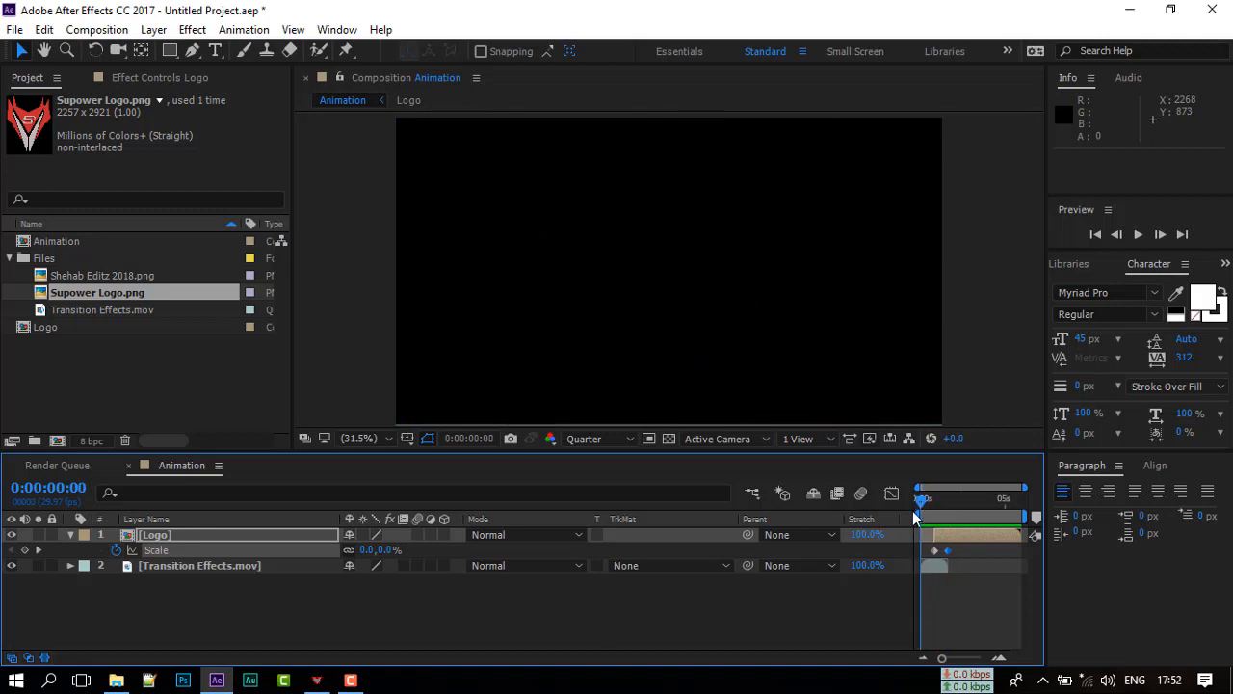
left_click_drag(922, 499, 959, 499)
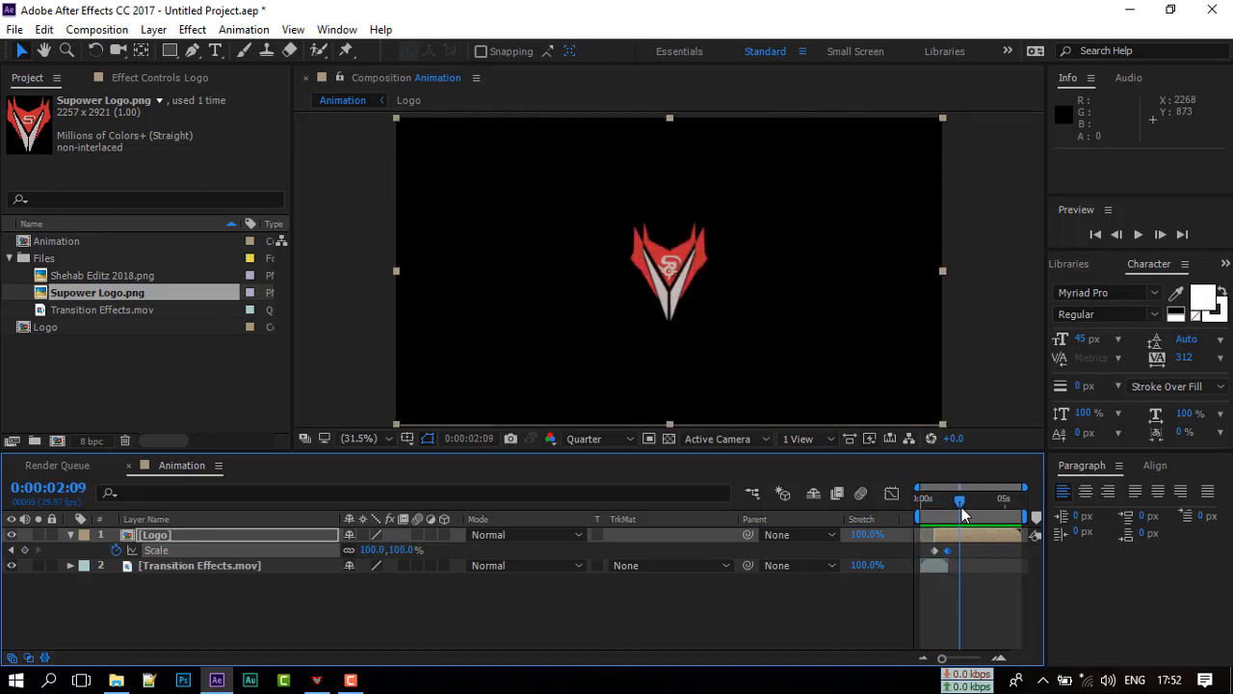
left_click_drag(959, 500, 936, 500)
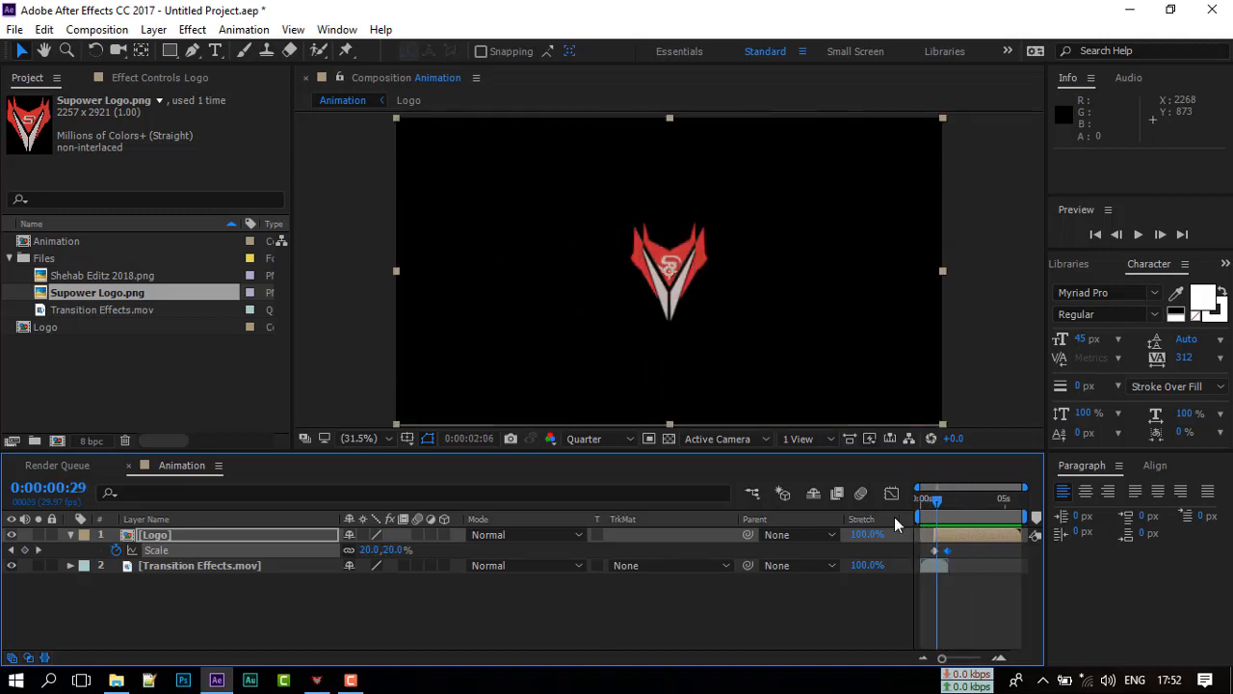
left_click(1137, 234)
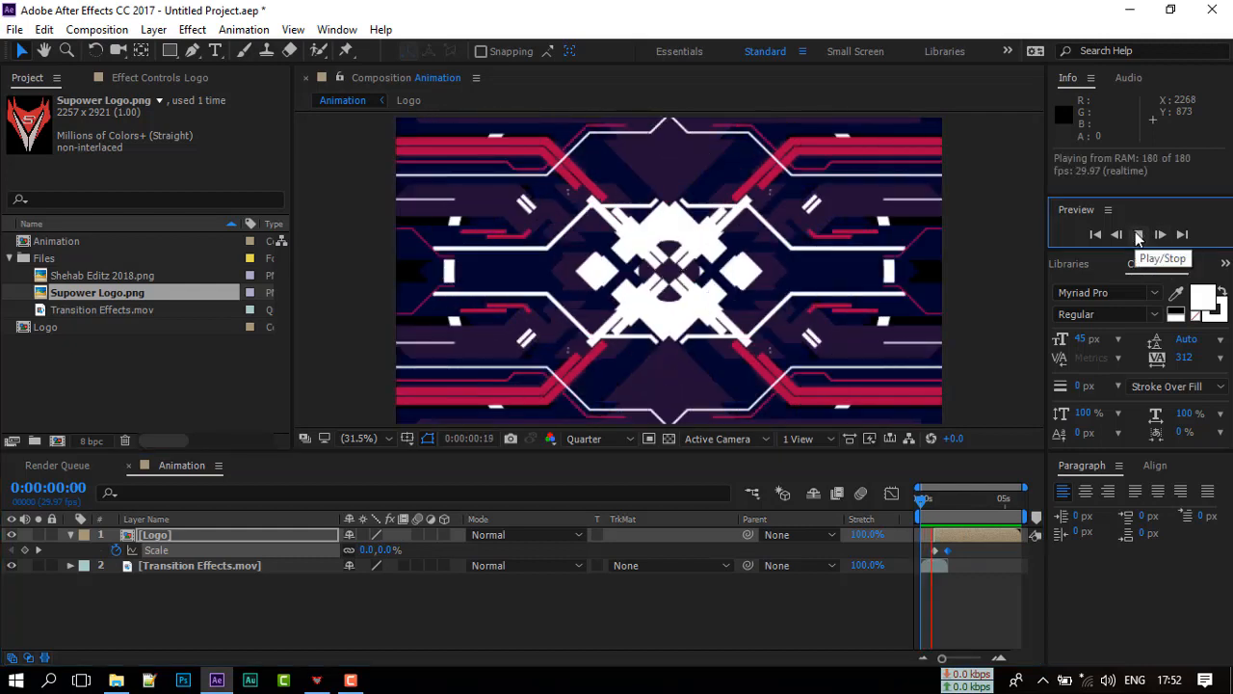
left_click(1138, 234)
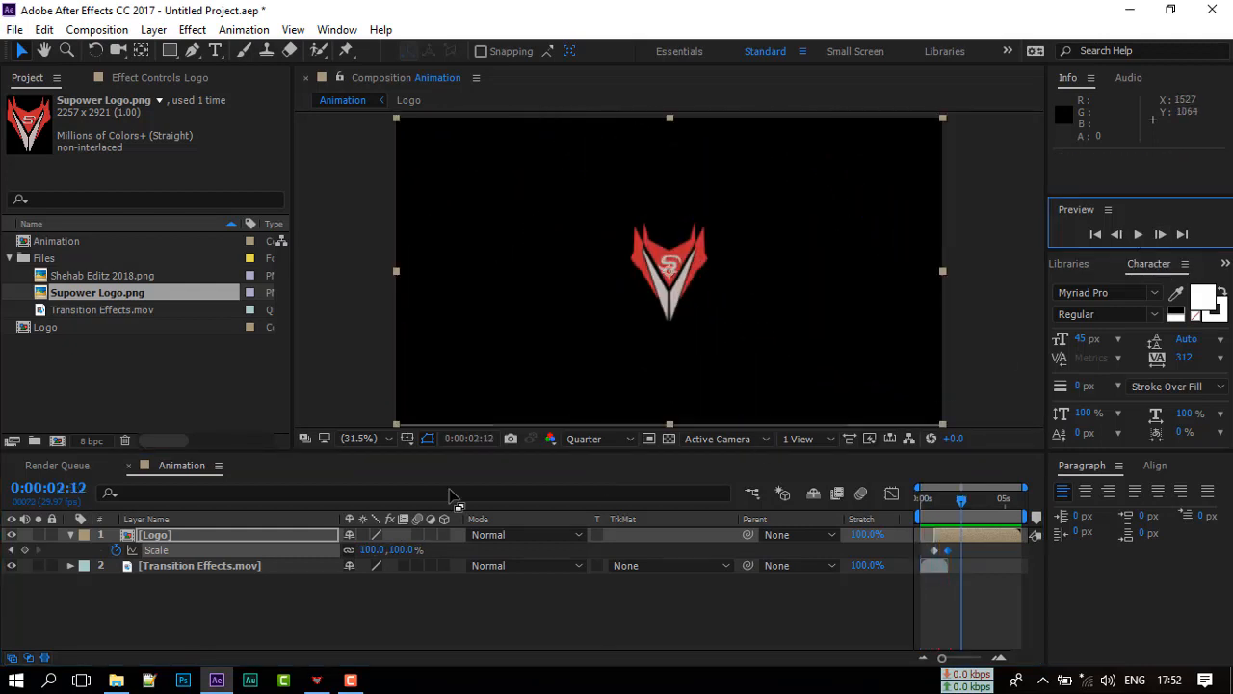
left_click(199, 566)
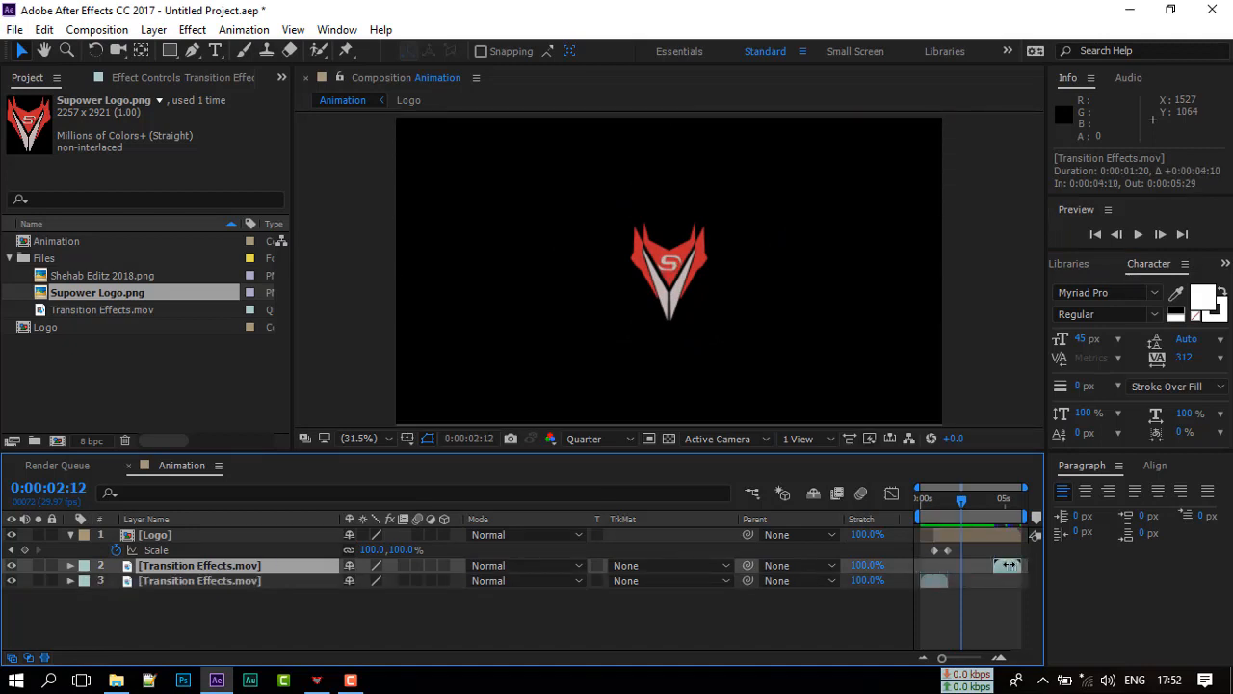
End the duplicate transition clip and the work area at 0:00:04:25 and preview the result
left_click_drag(962, 499, 1007, 499)
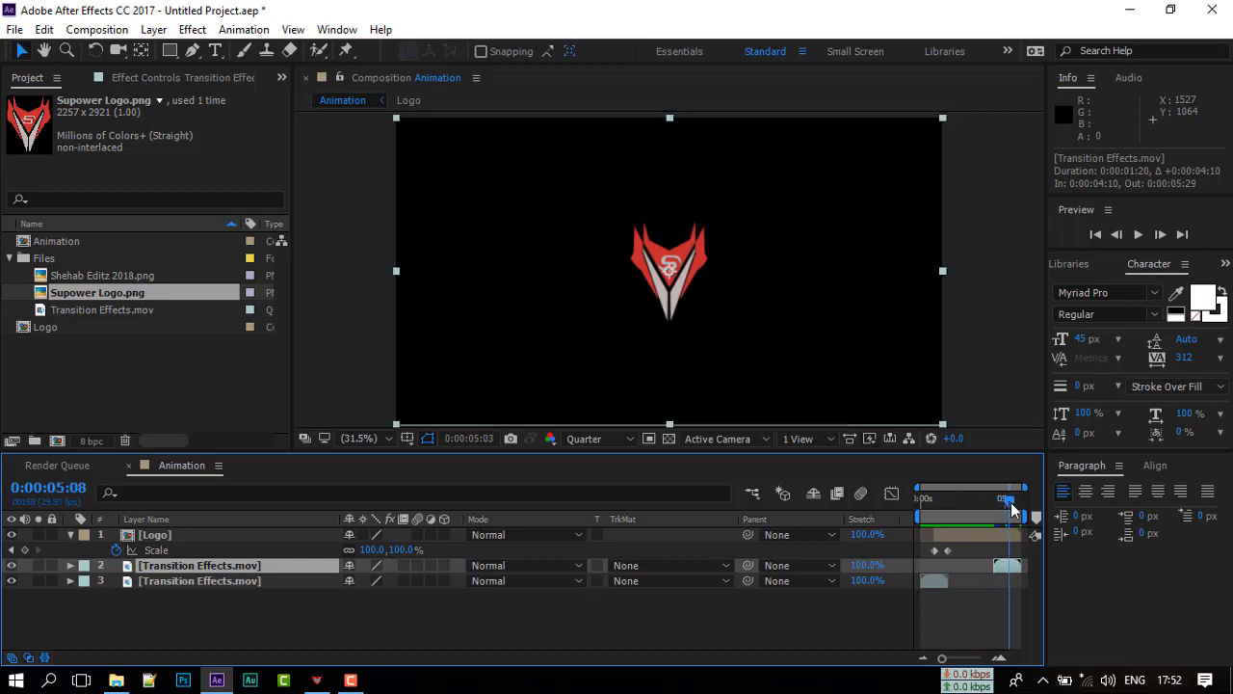
left_click_drag(1009, 499, 992, 499)
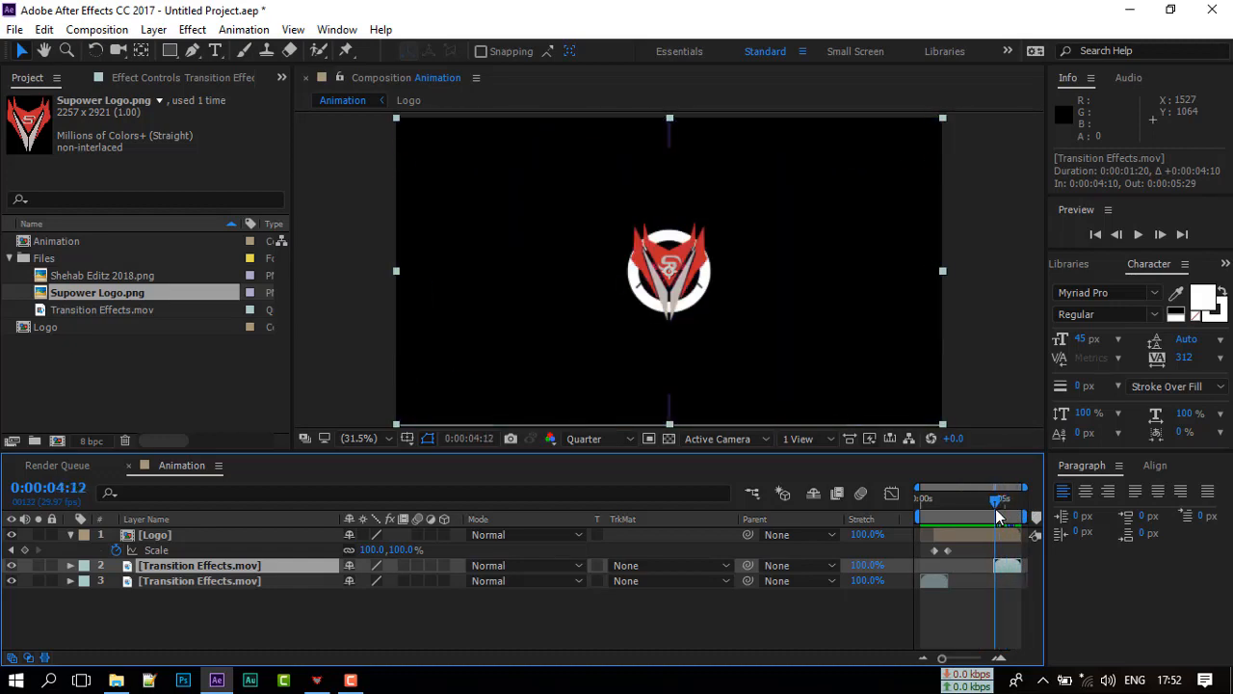
left_click_drag(995, 501, 1004, 501)
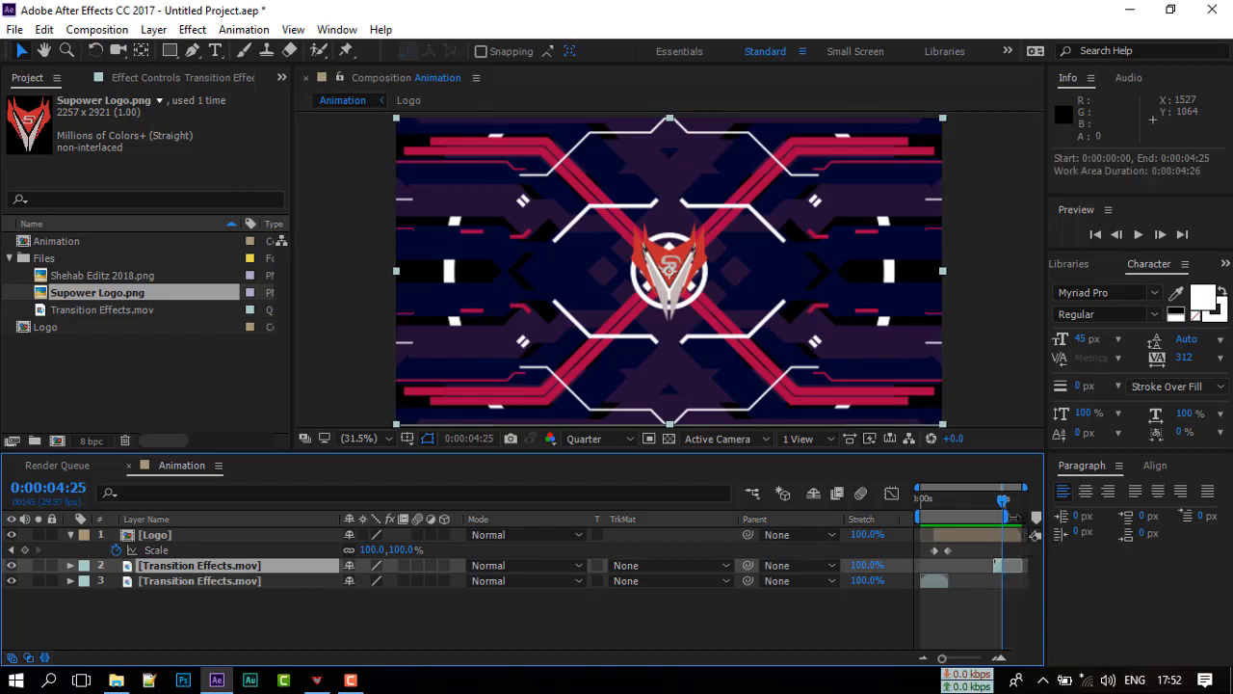
left_click(1137, 234)
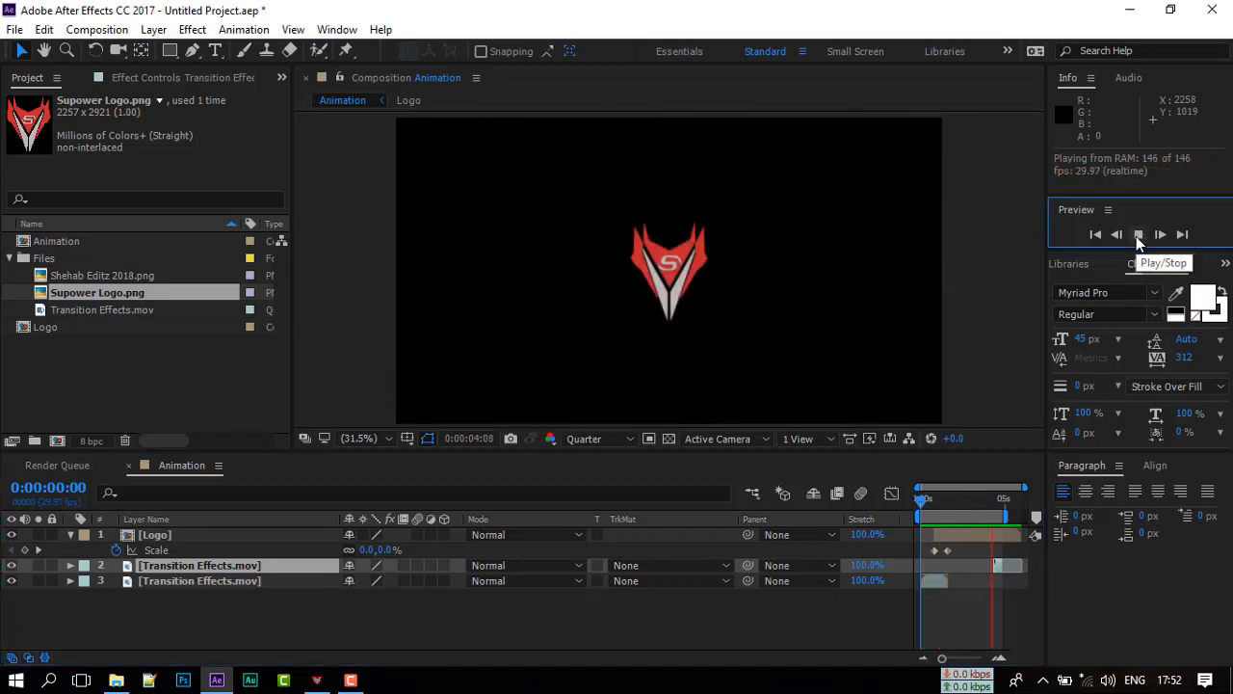
left_click(1138, 234)
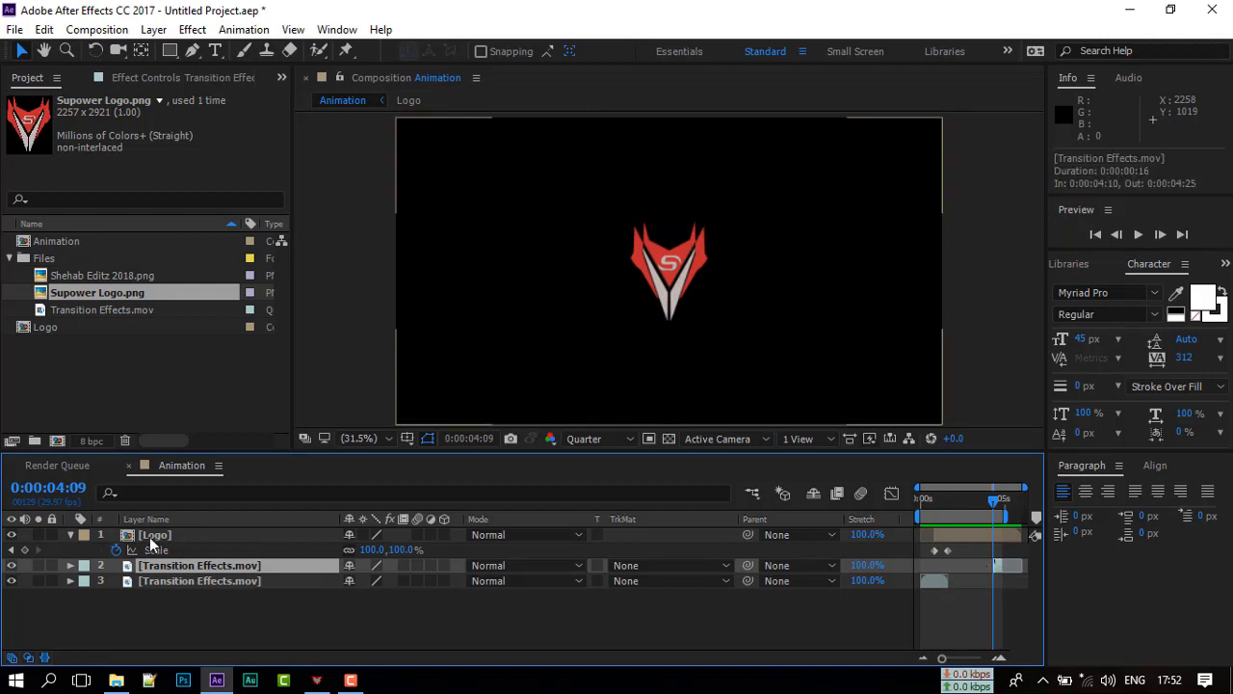
left_click(154, 535)
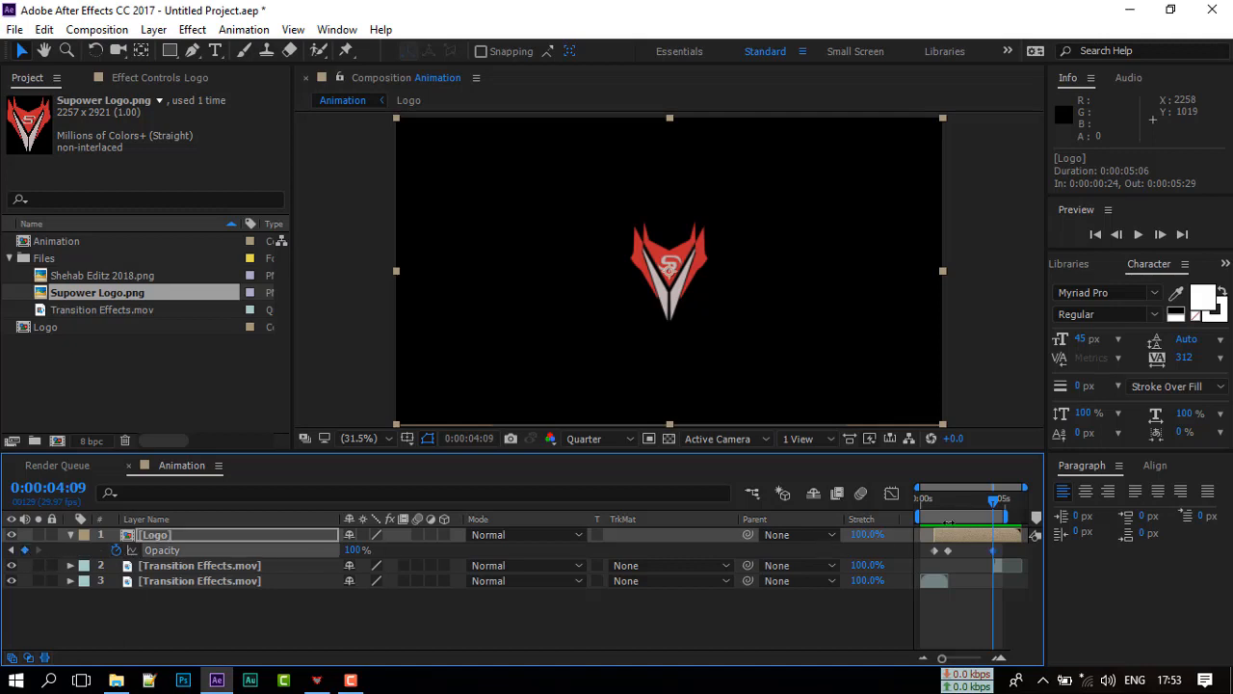
Keyframe the Logo's Opacity from 100% down to 0% by 4:25 and play back the full animation
left_click_drag(999, 498, 992, 498)
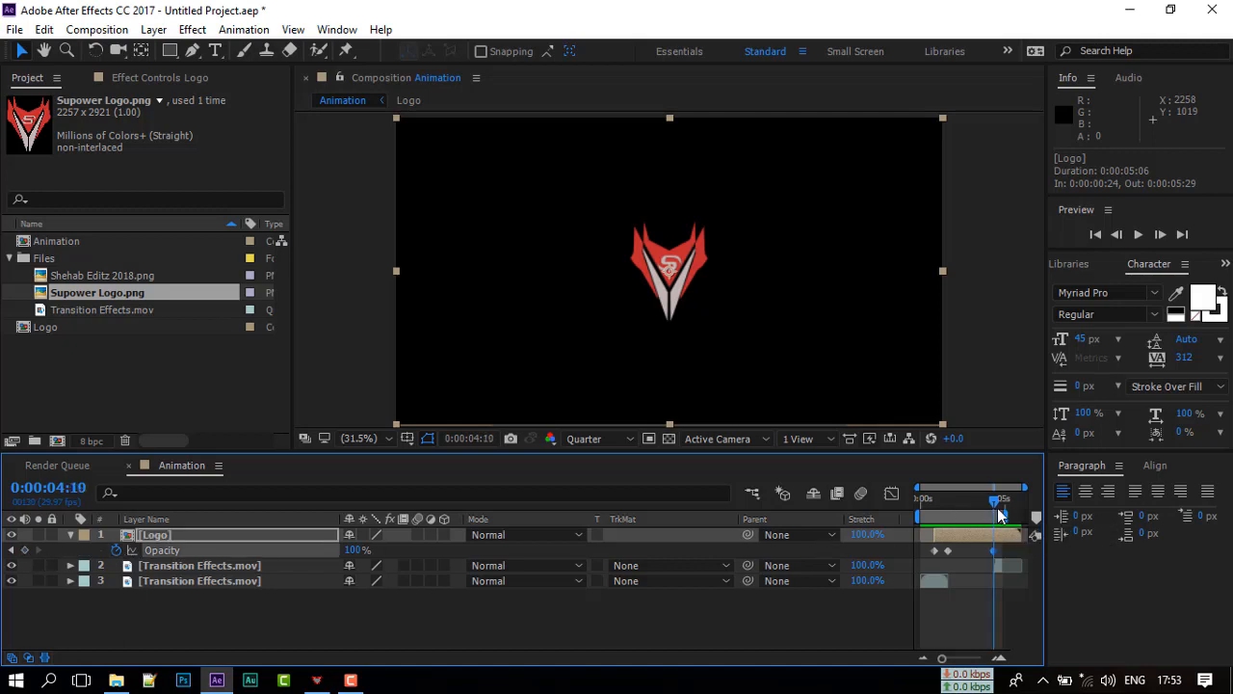
left_click_drag(997, 498, 1001, 498)
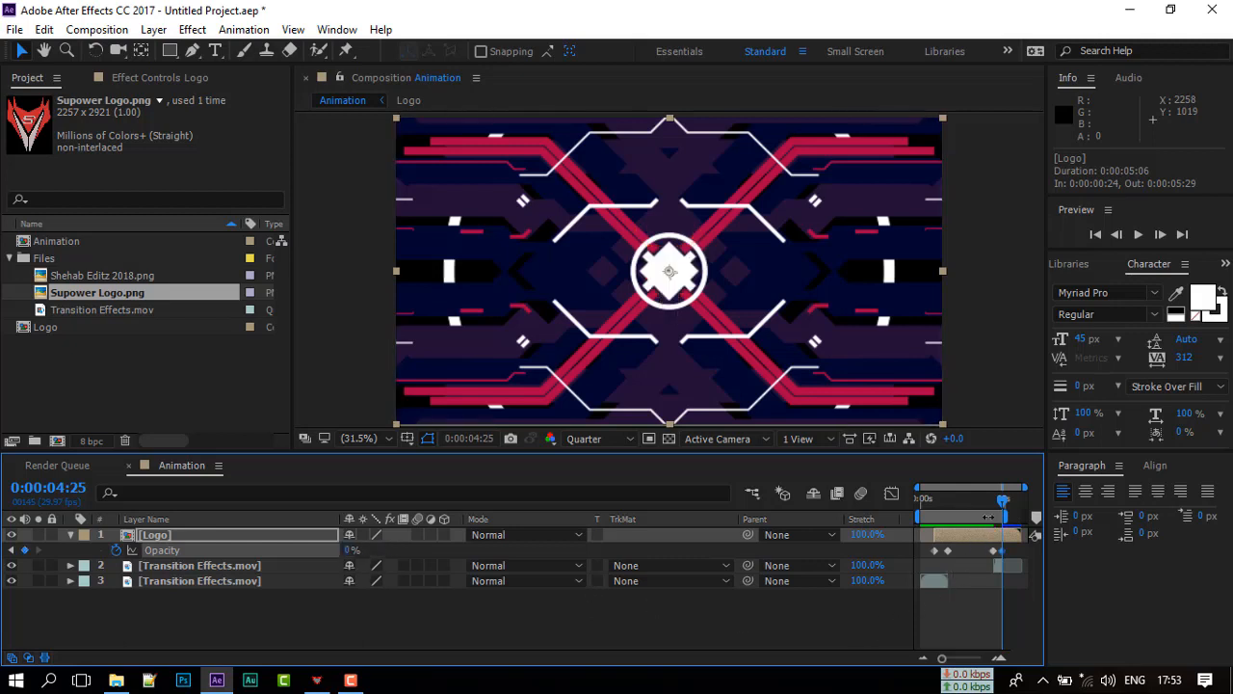
left_click_drag(1002, 499, 992, 499)
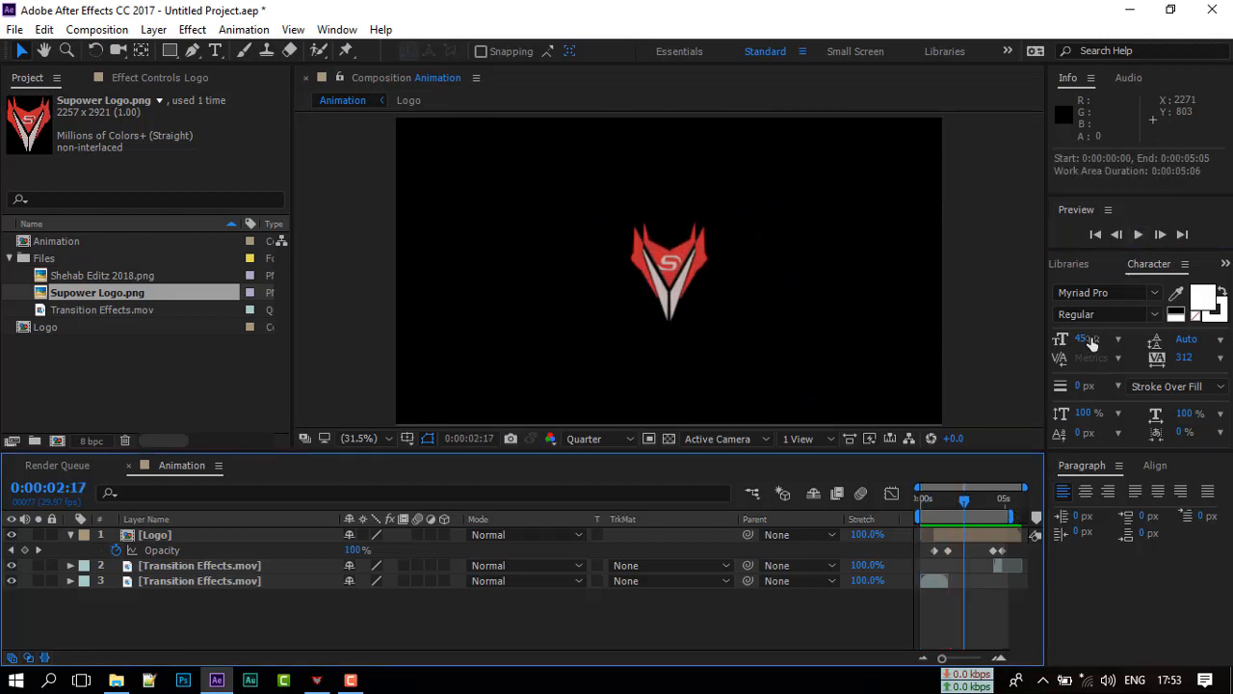
left_click(1160, 234)
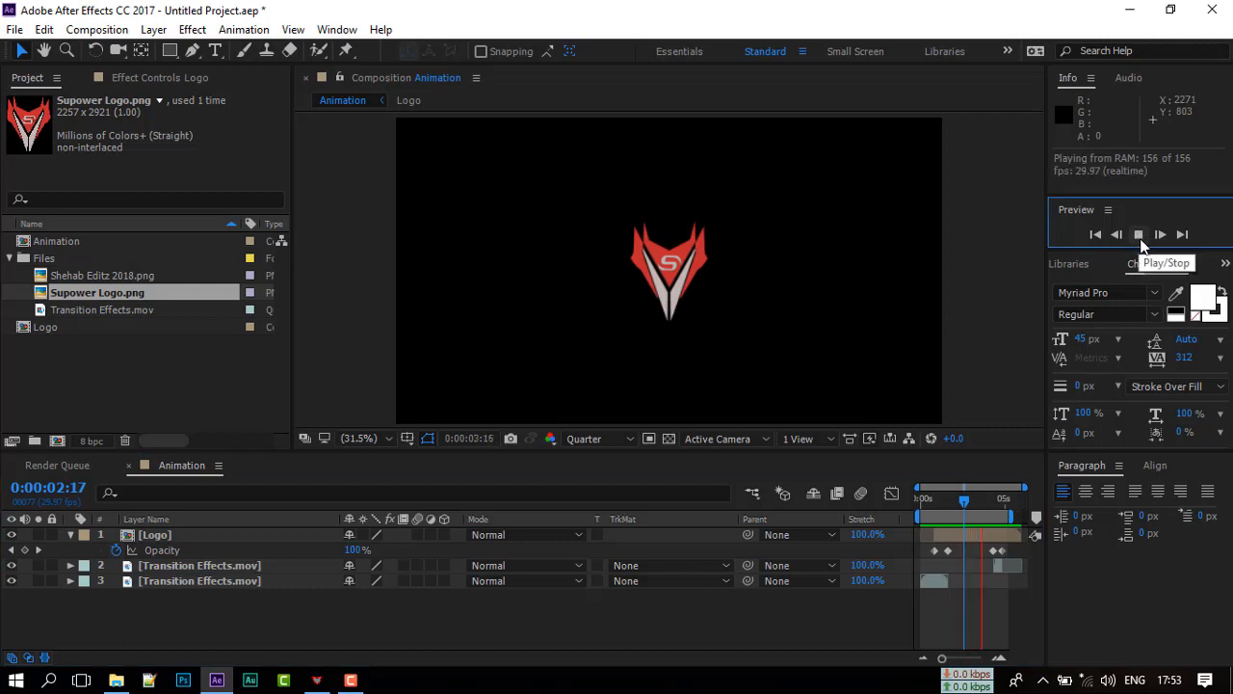
left_click(1139, 234)
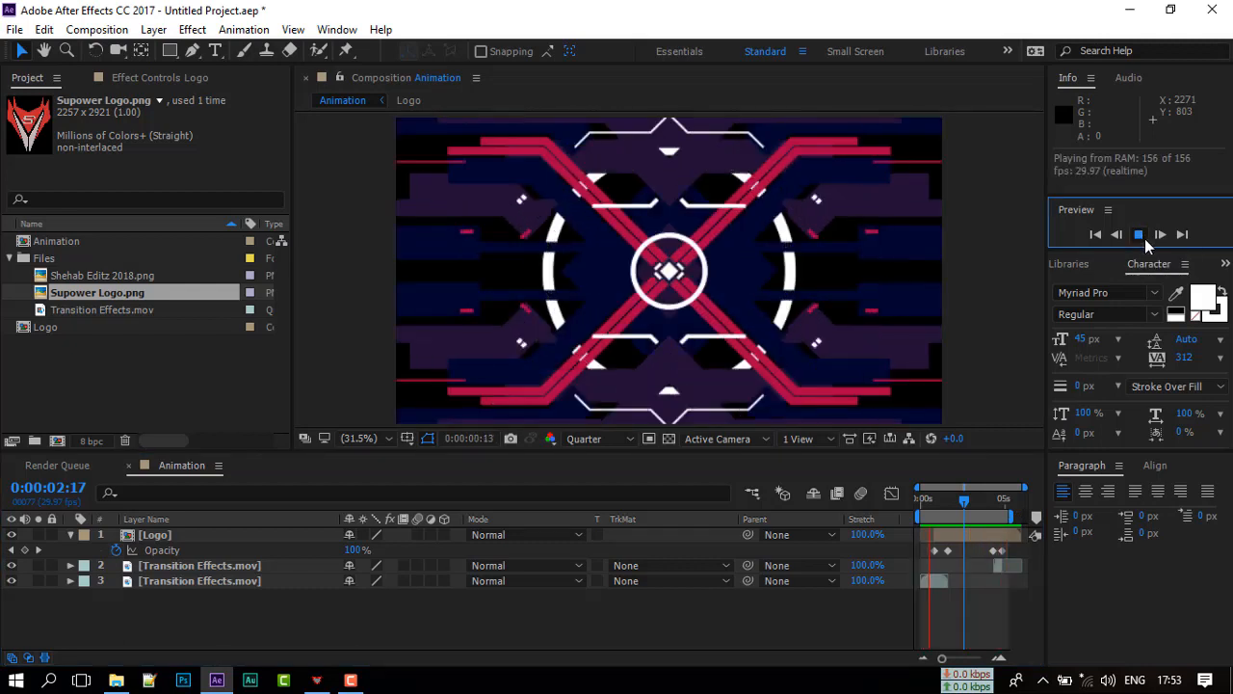
left_click(1138, 234)
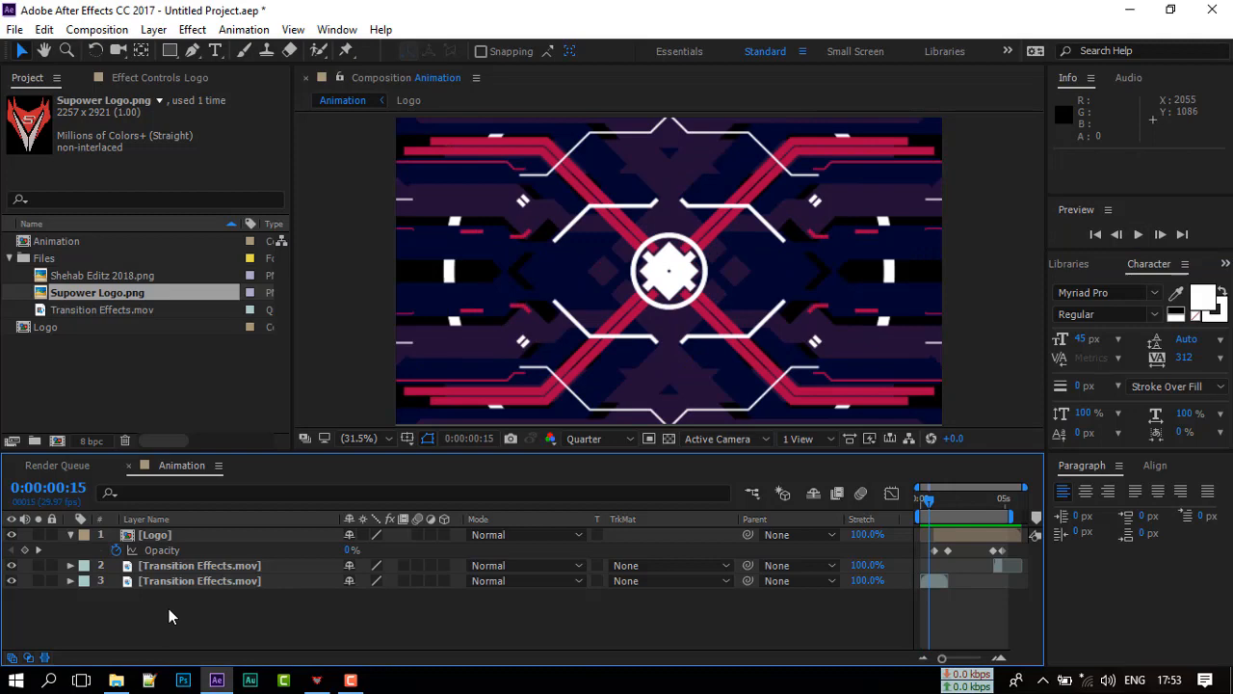
right_click(145, 518)
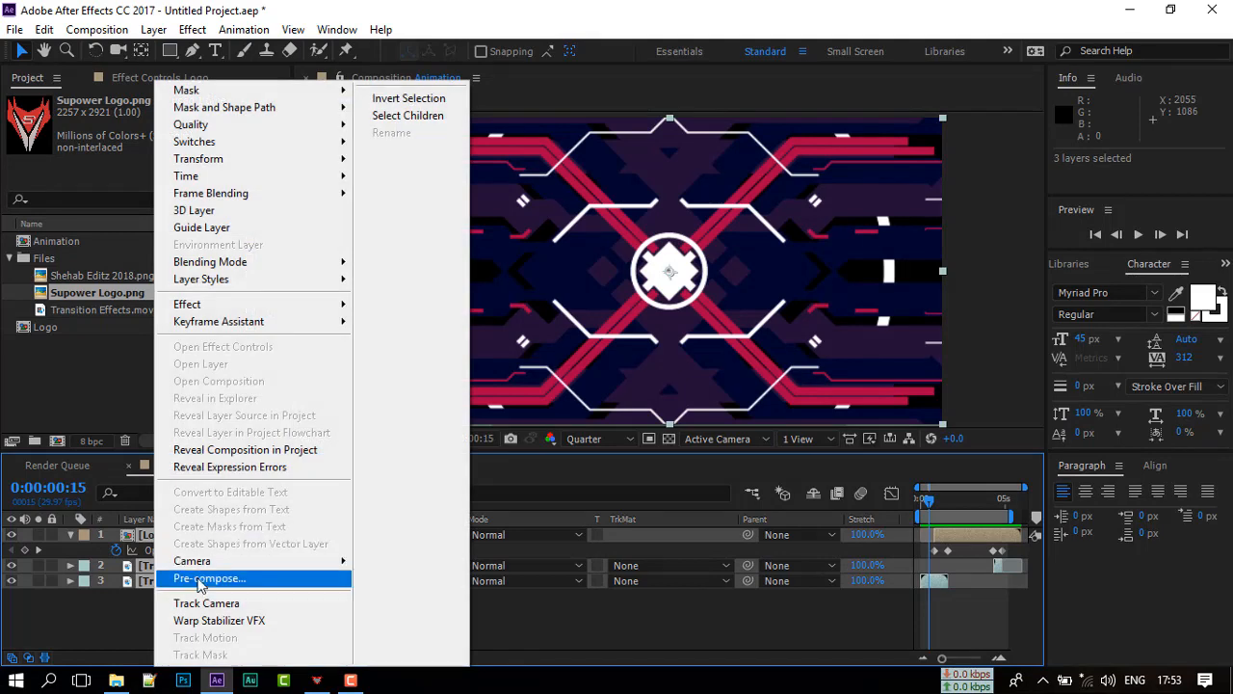
Pre-compose all three layers into a composition named Output with Move all attributes kept
left_click(209, 577)
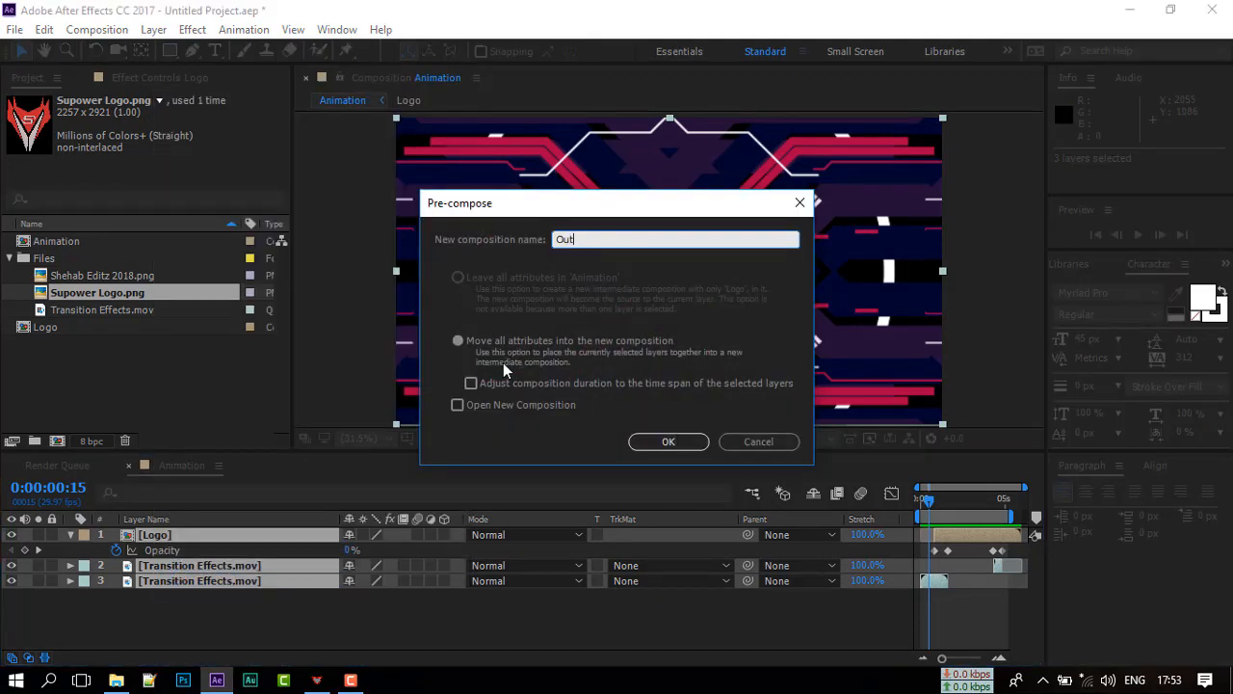
type("put")
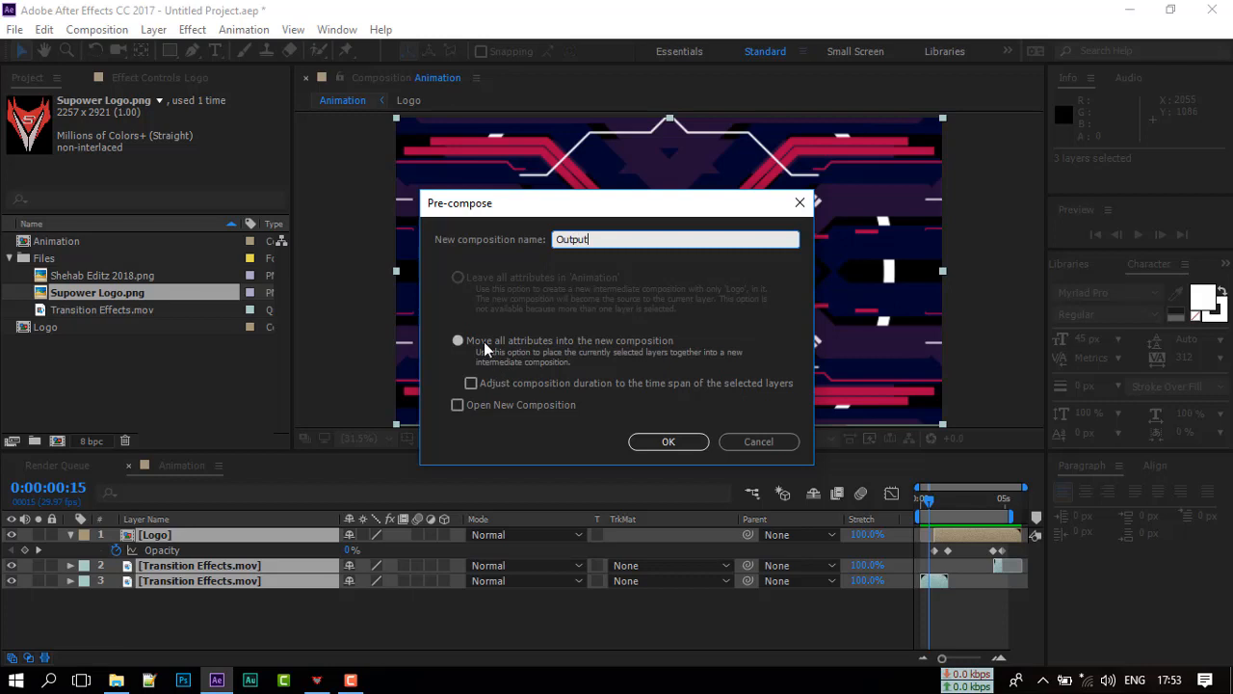
left_click(667, 442)
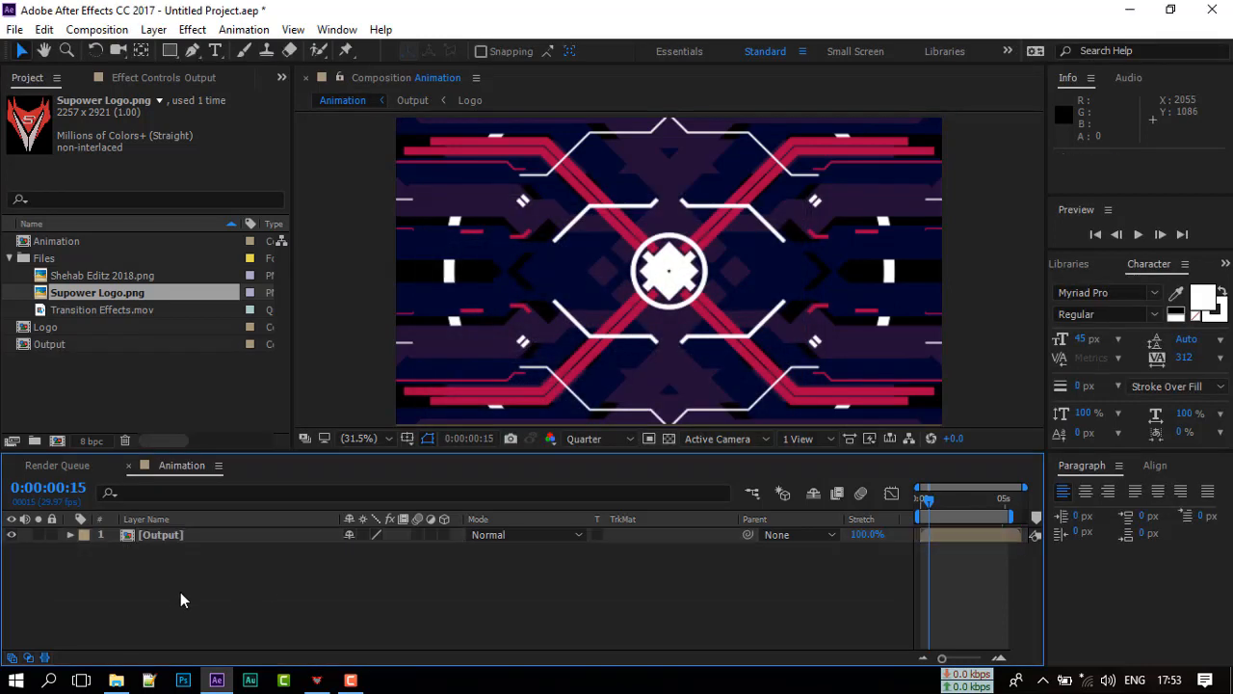
left_click(161, 535)
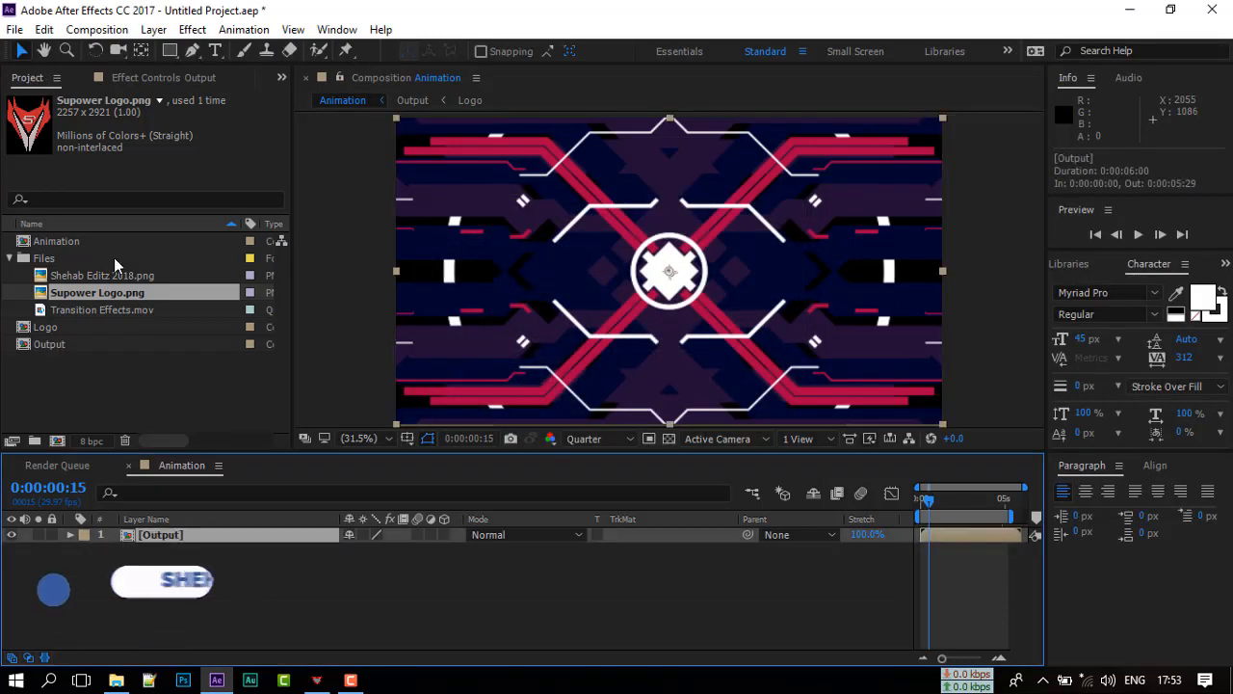
Add the Animation composition to the Render Queue and set its output module format to QuickTime
left_click(97, 29)
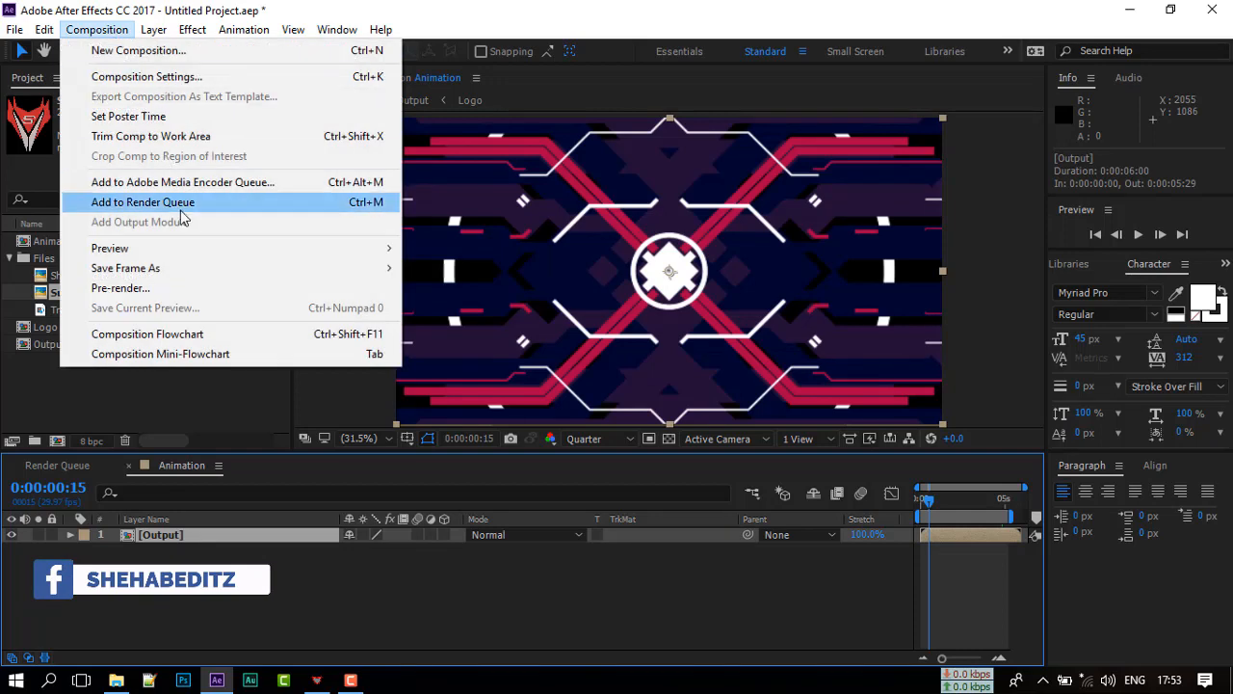
left_click(142, 201)
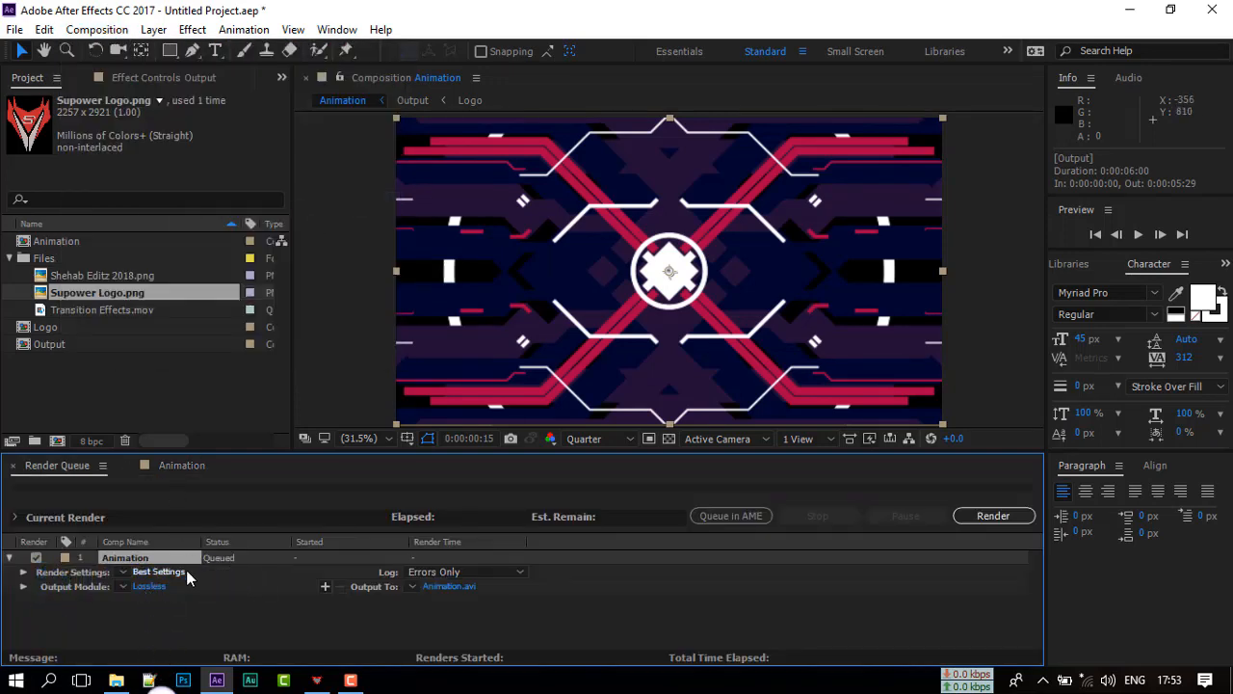
left_click(149, 586)
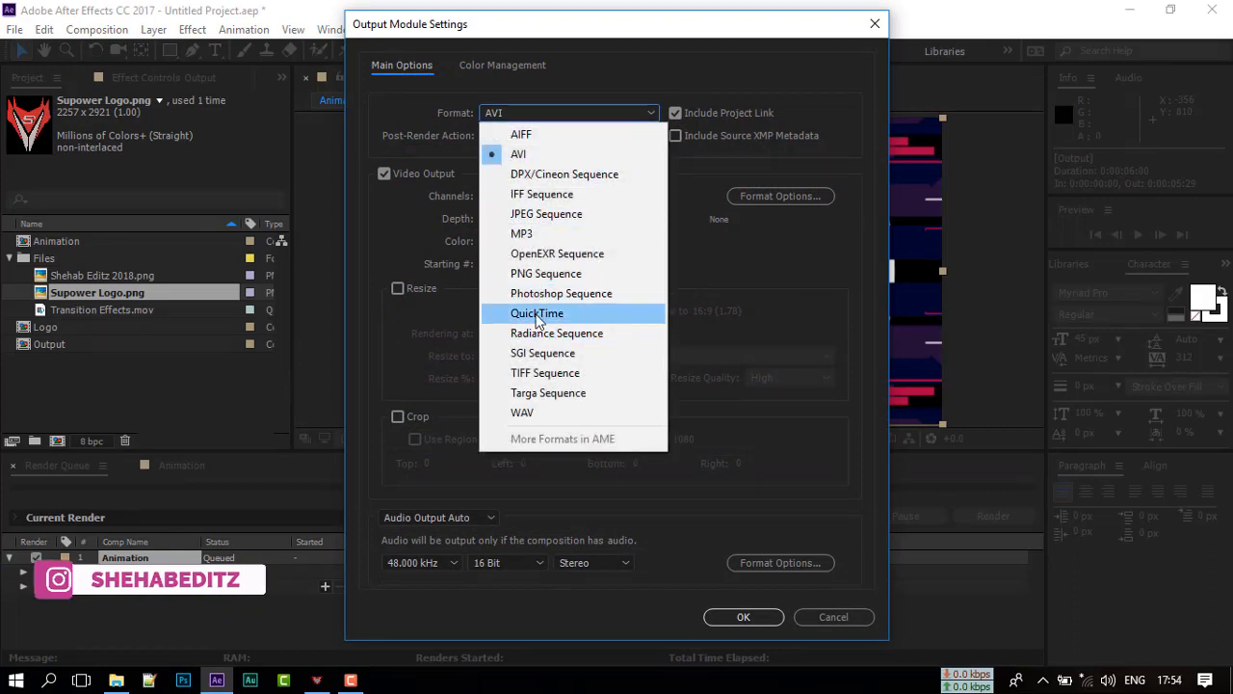
left_click(537, 312)
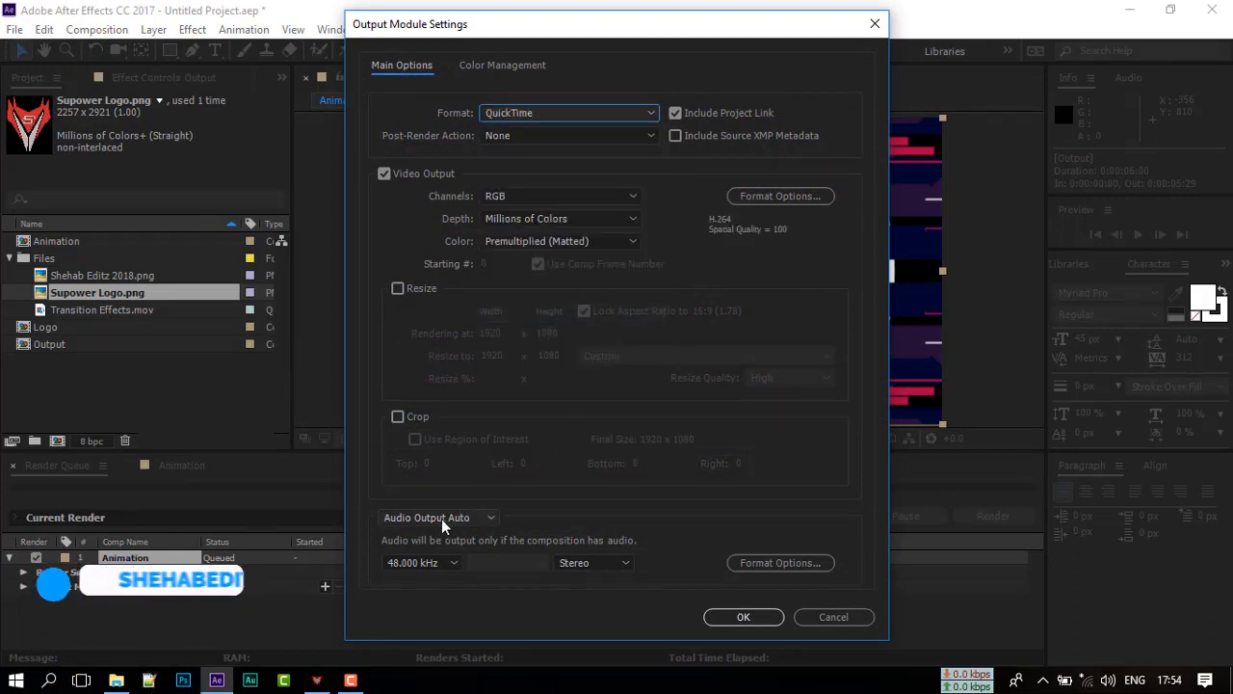
mouse_move(581, 481)
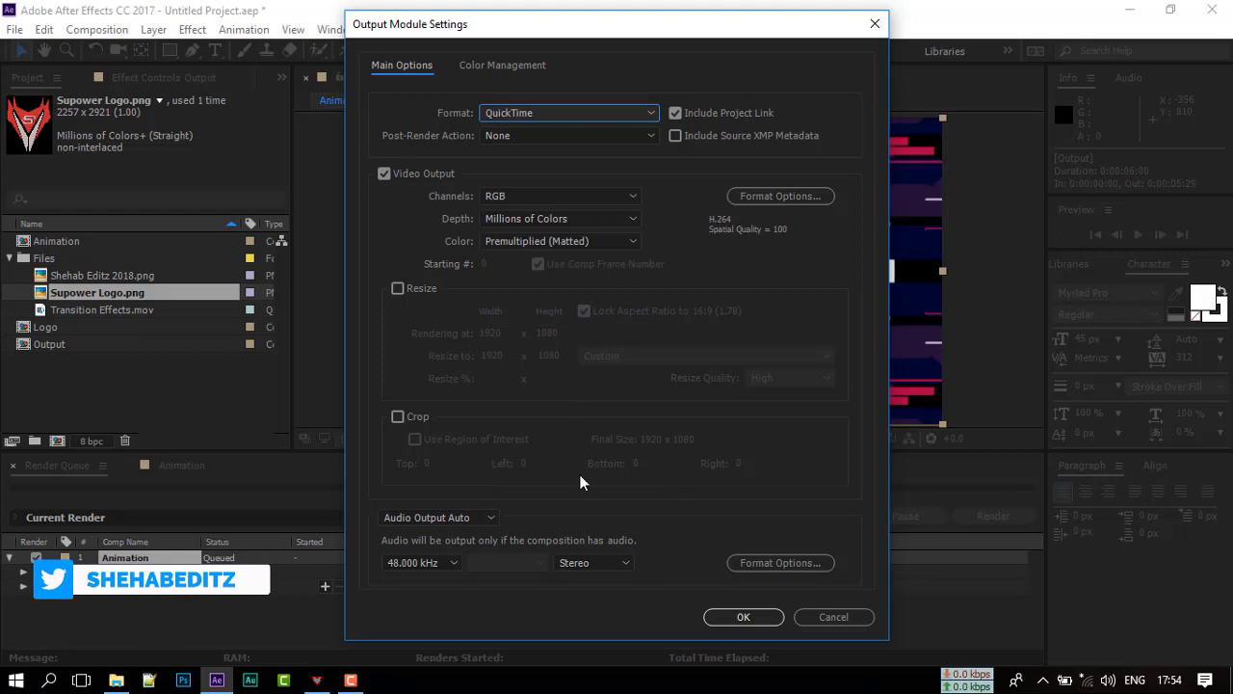
Switch Audio Output on, keep the AAC codec, and confirm the output settings
left_click(439, 517)
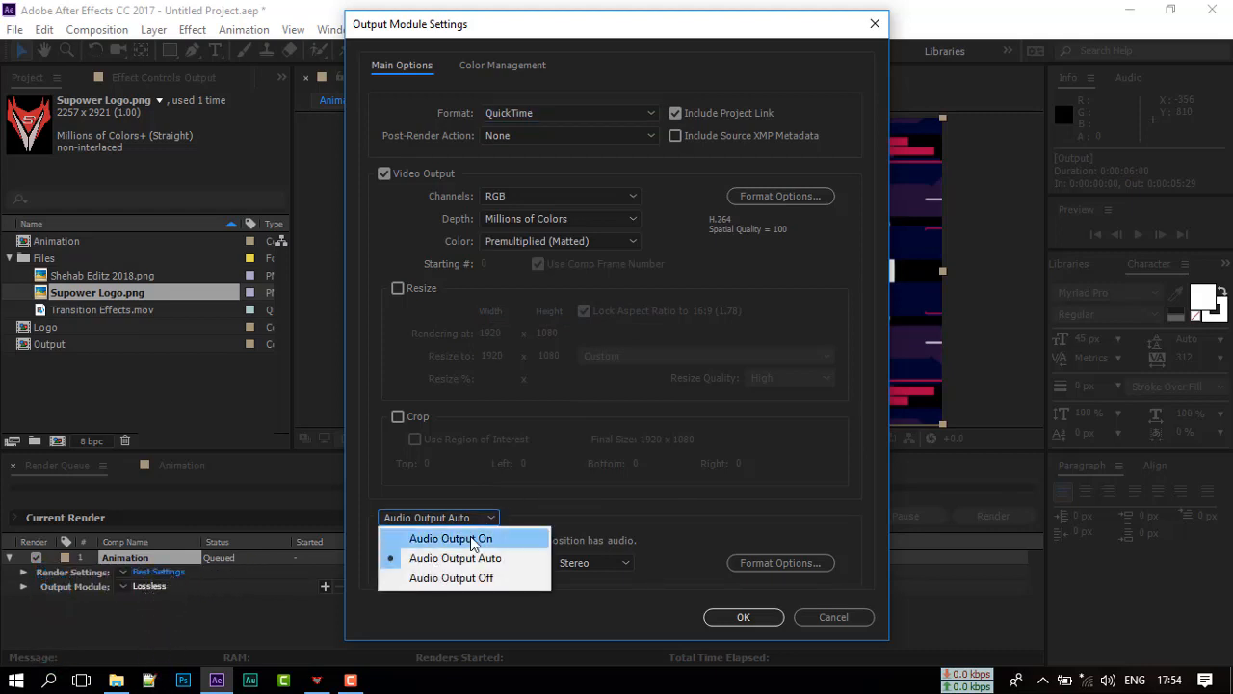
left_click(451, 537)
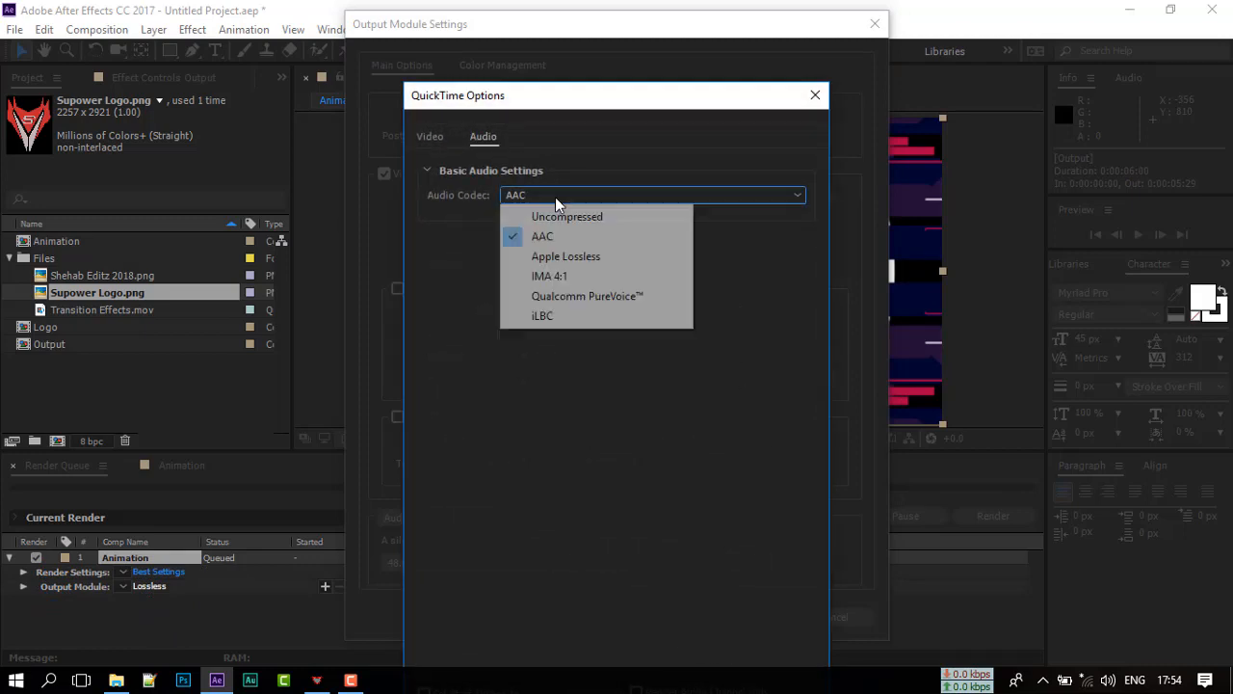
left_click(542, 236)
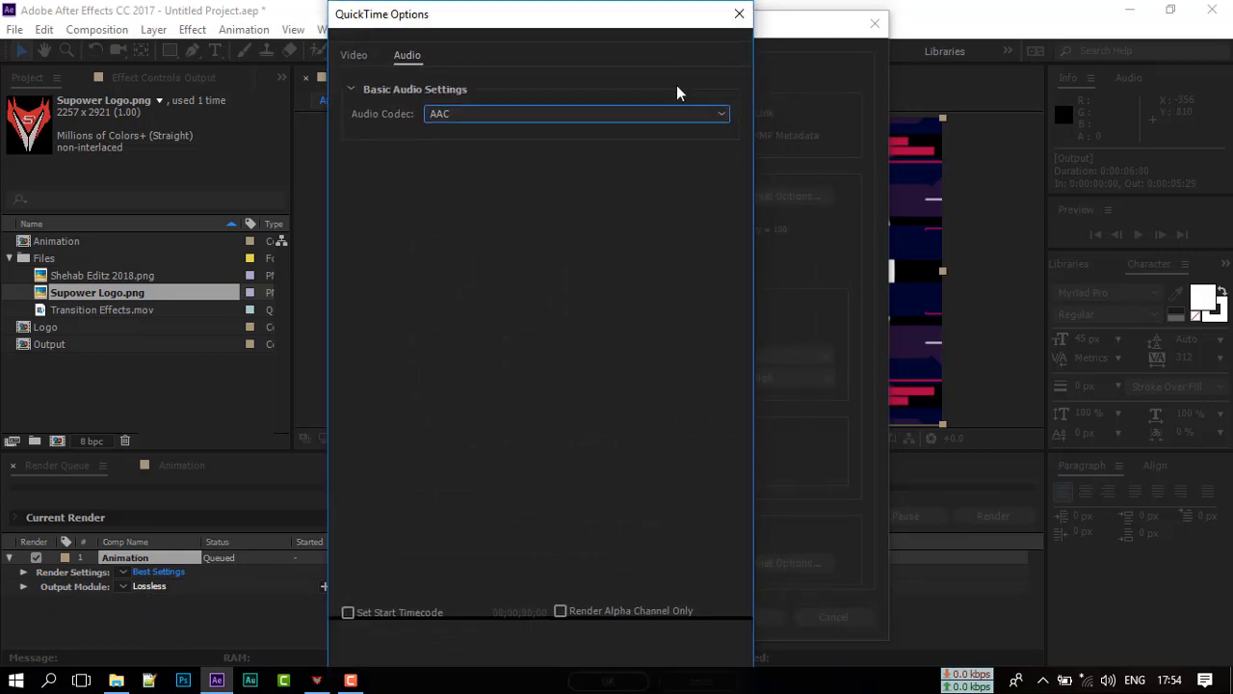
left_click_drag(539, 13, 539, 128)
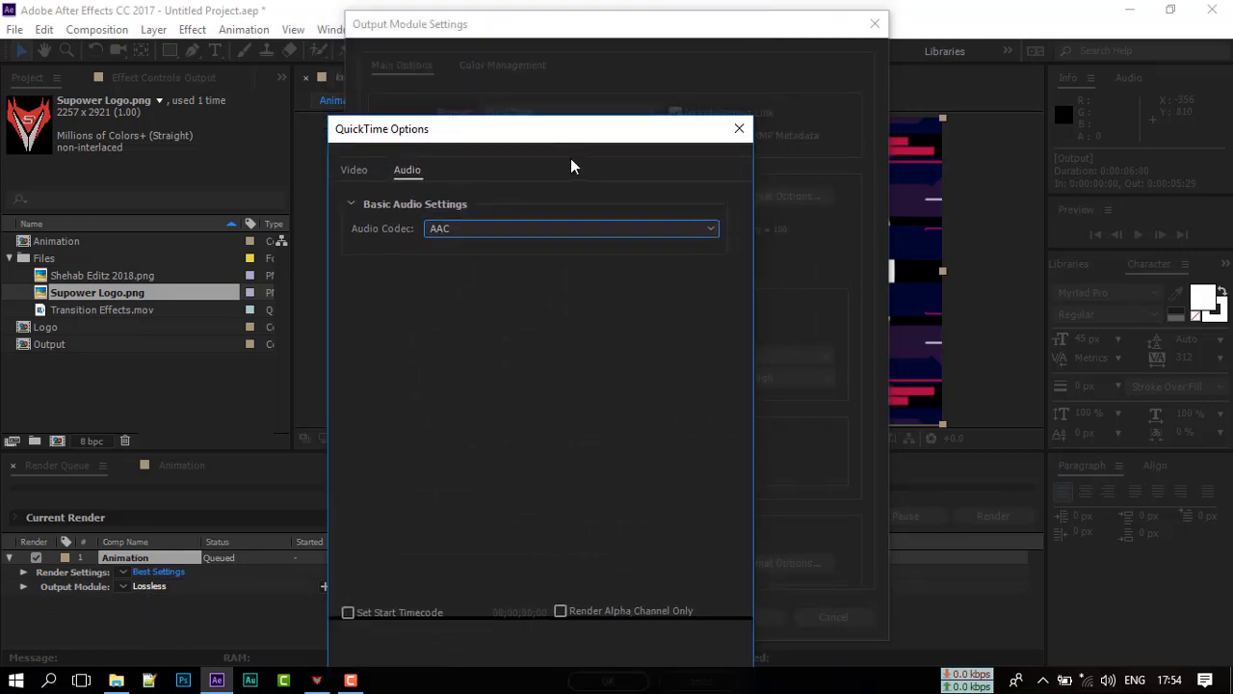
left_click(739, 128)
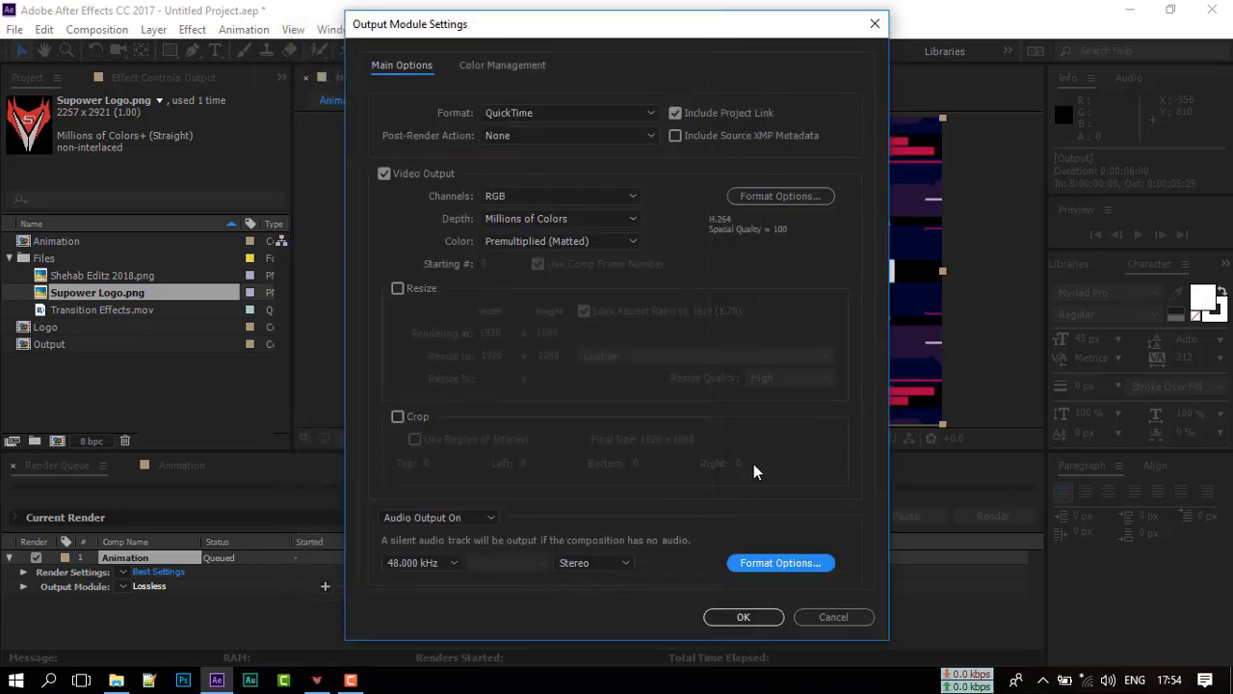
left_click(743, 617)
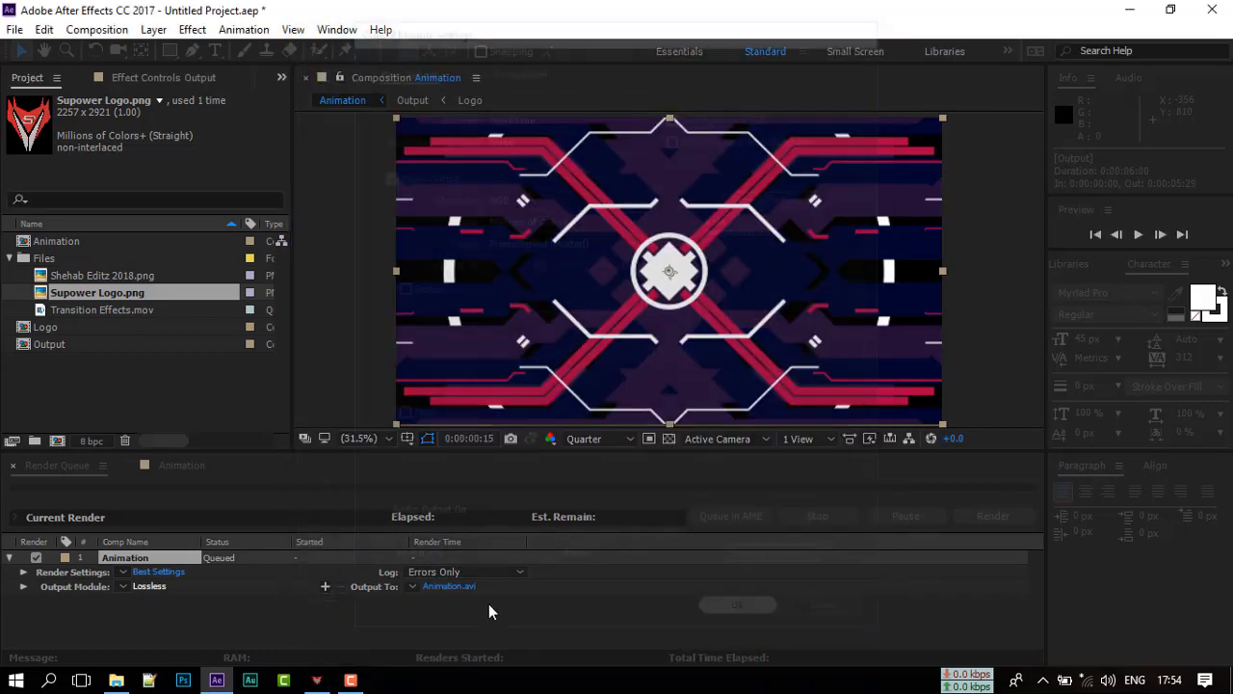
Choose the save location for Animation.mov and start rendering the queue
left_click(449, 586)
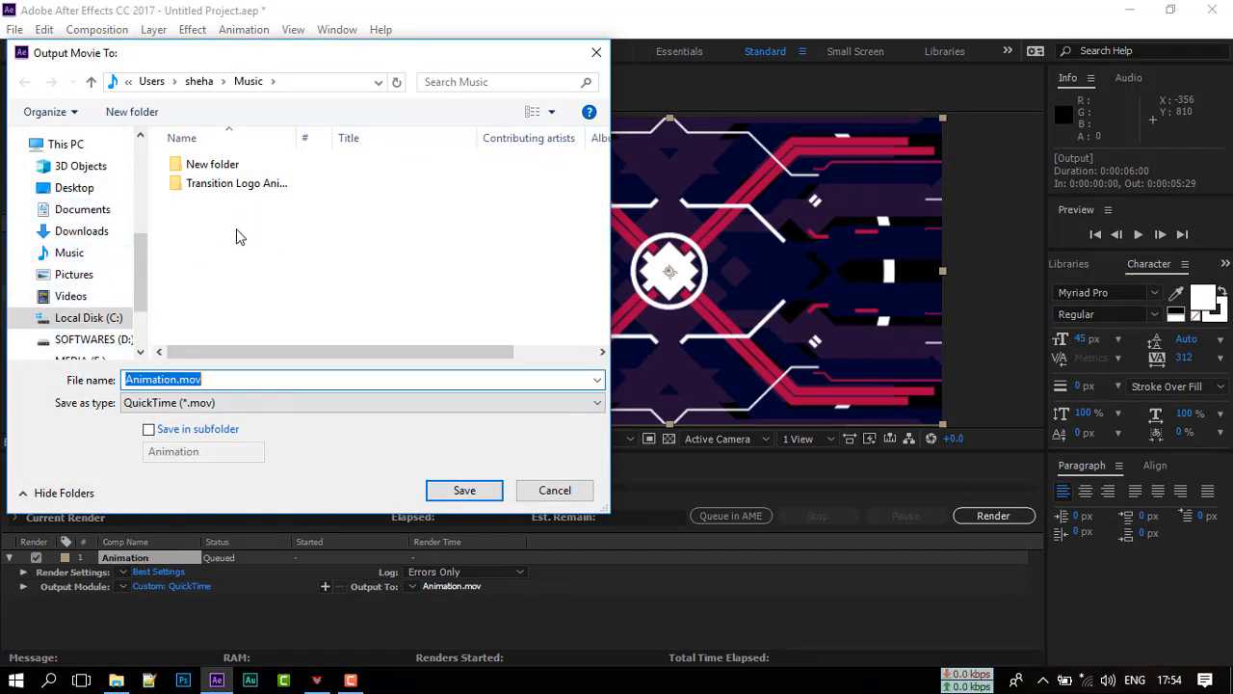
mouse_move(246, 375)
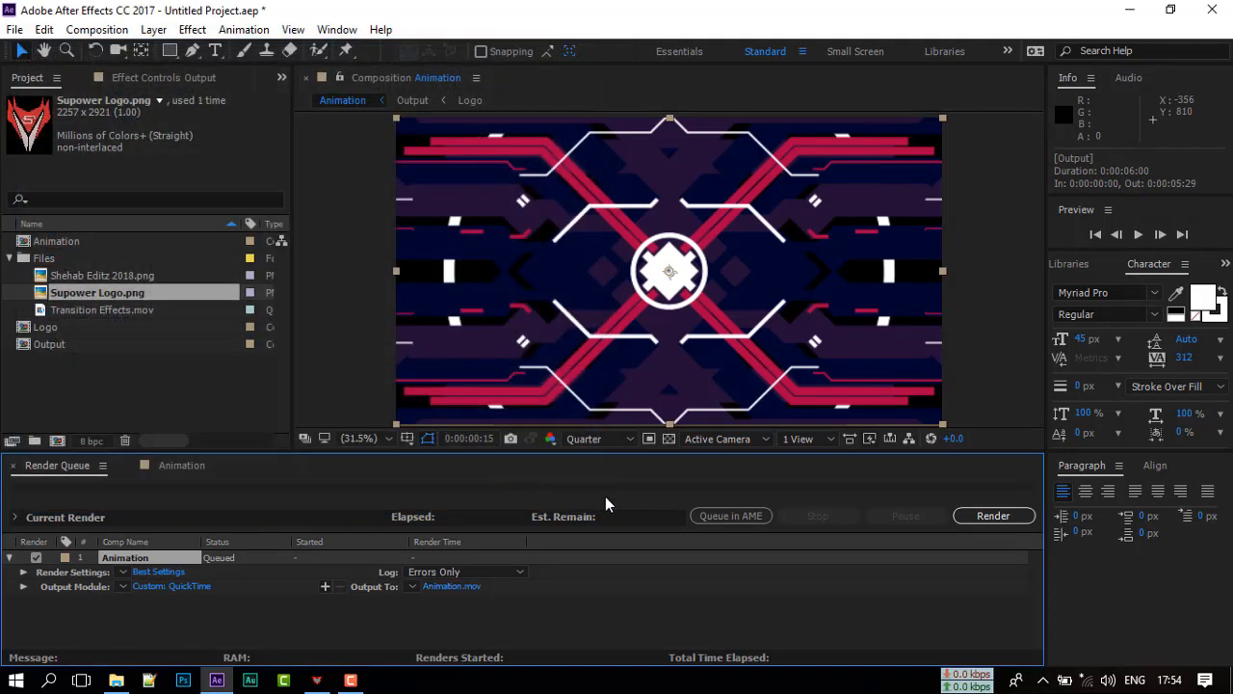
left_click(993, 515)
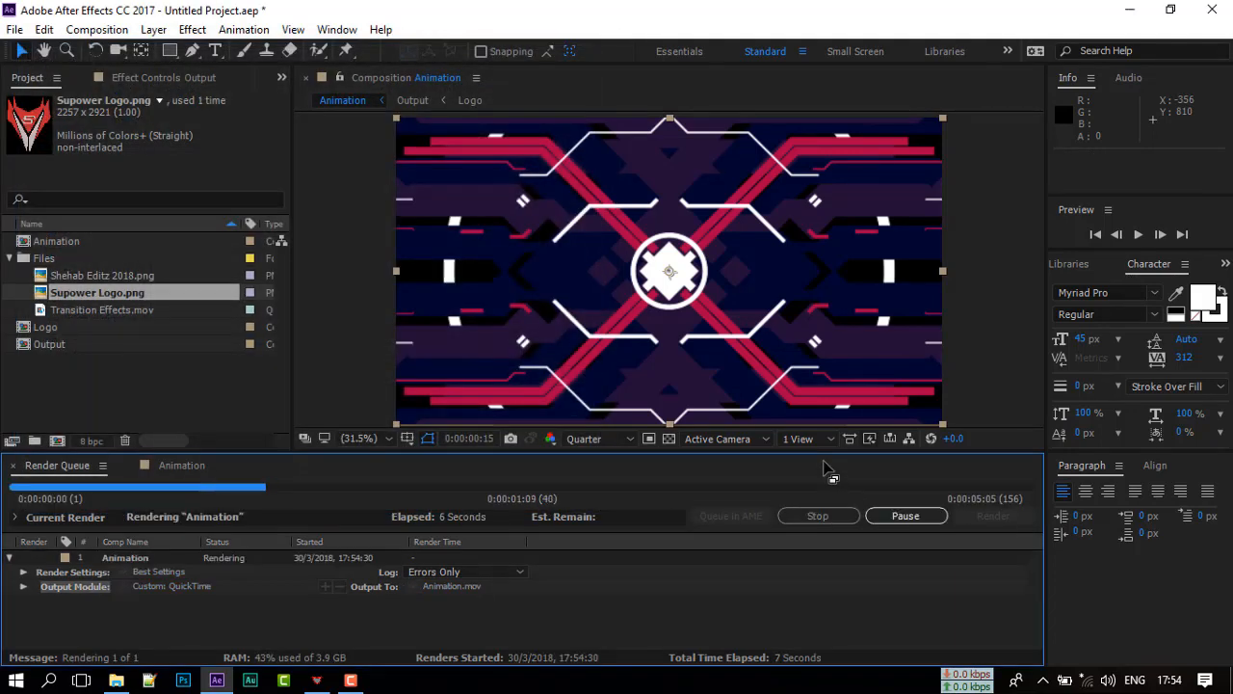